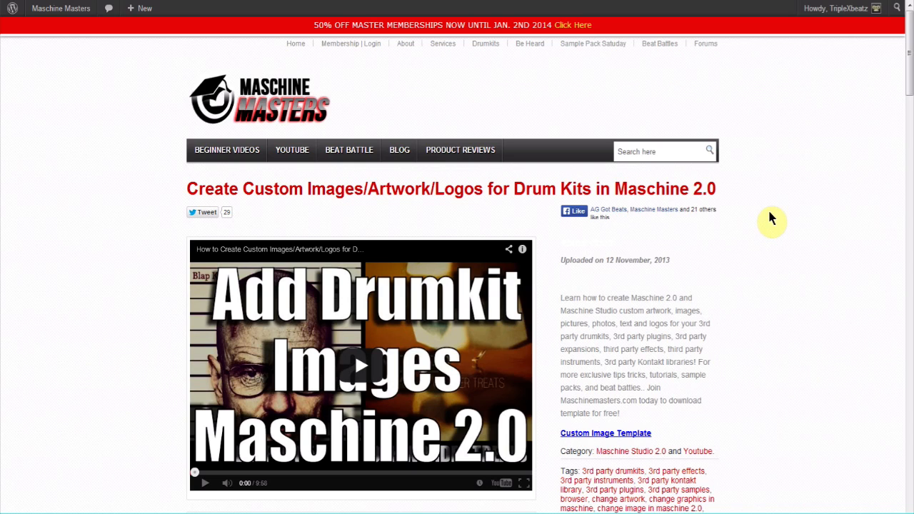
{"action": "mouse_move", "coordinate": [732, 217]}
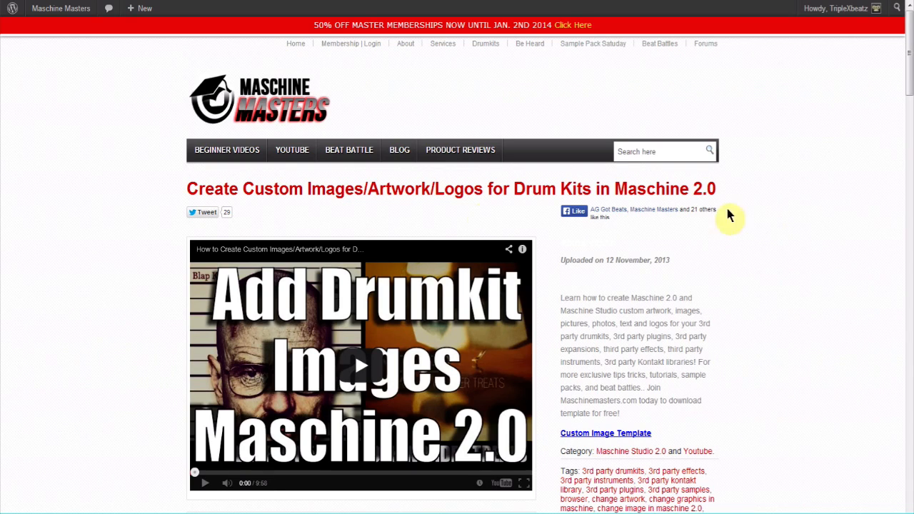
{"action": "mouse_move", "coordinate": [414, 230]}
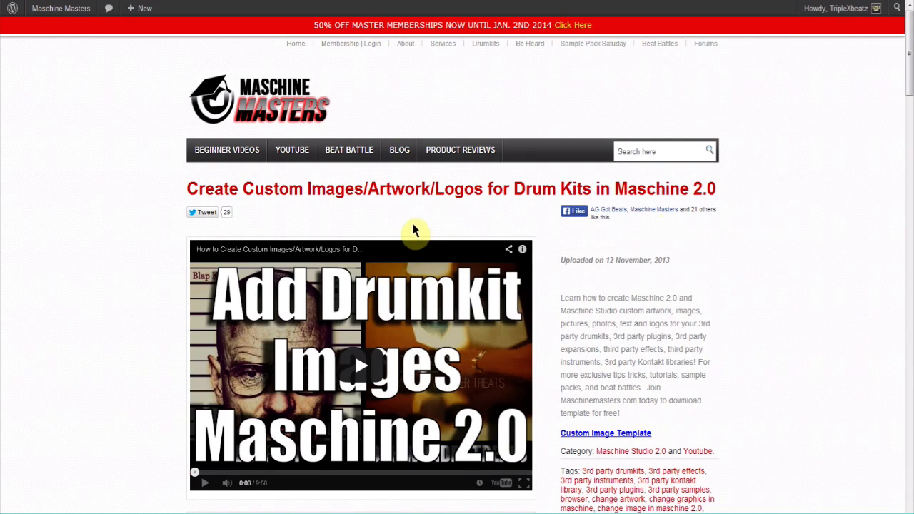
{"action": "mouse_move", "coordinate": [822, 237]}
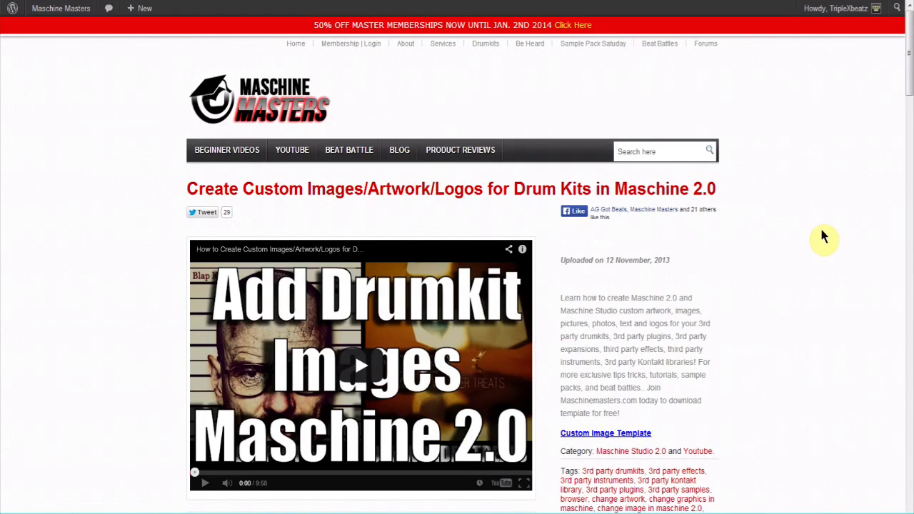
{"action": "mouse_move", "coordinate": [349, 200]}
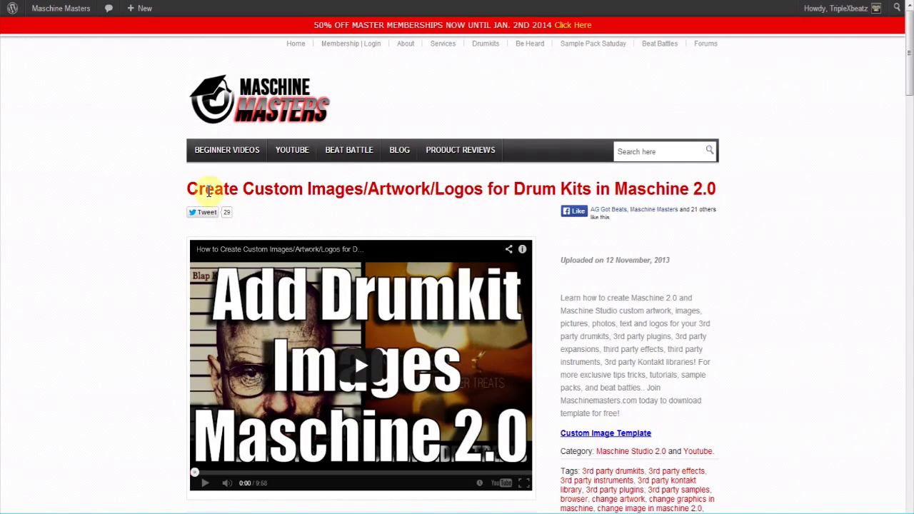
{"action": "mouse_move", "coordinate": [777, 214]}
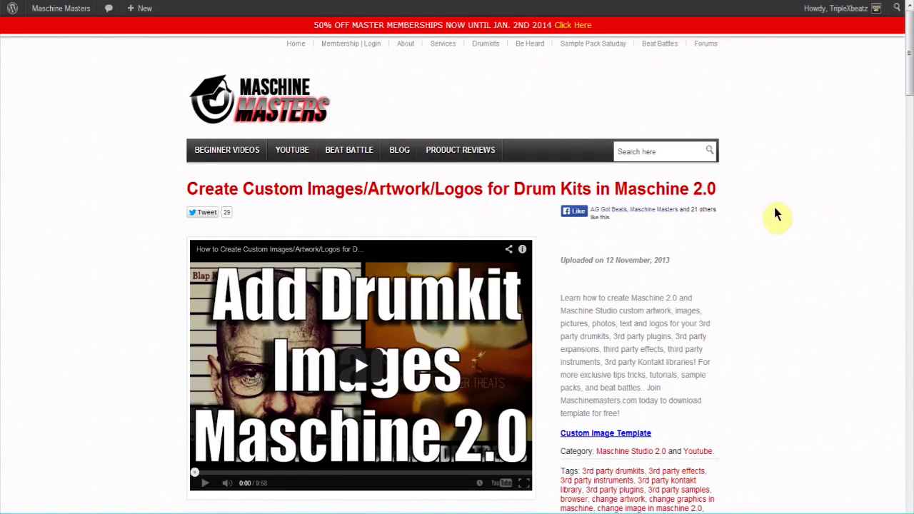
{"action": "mouse_move", "coordinate": [773, 217]}
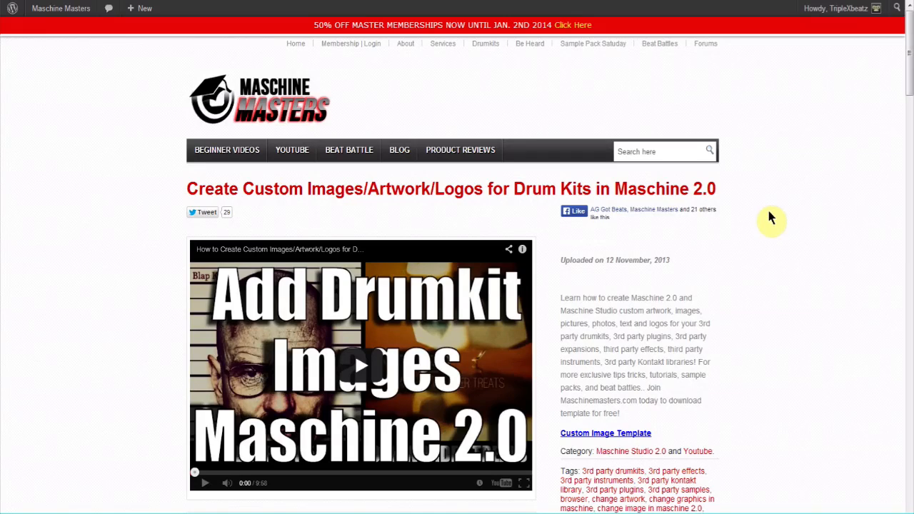
{"action": "mouse_move", "coordinate": [756, 216]}
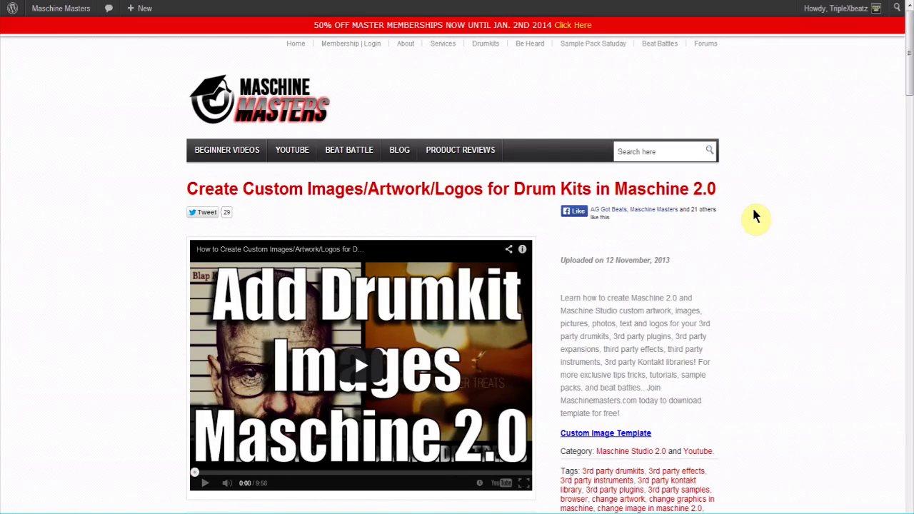
{"action": "mouse_move", "coordinate": [769, 189]}
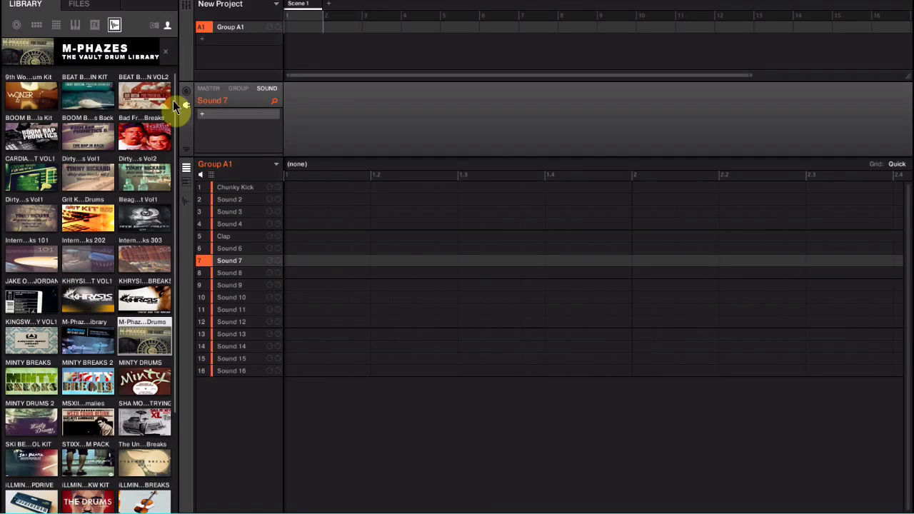
Extract the Set to Kit Name folder from its archive, merging and replacing the existing files.
{"action": "scroll", "scroll_direction": "down", "scroll_amount": 3}
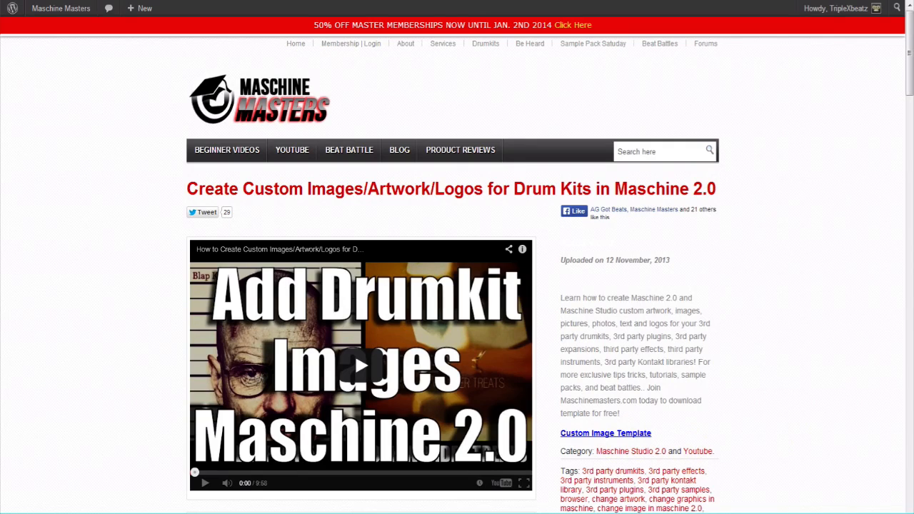
{"action": "mouse_move", "coordinate": [520, 372]}
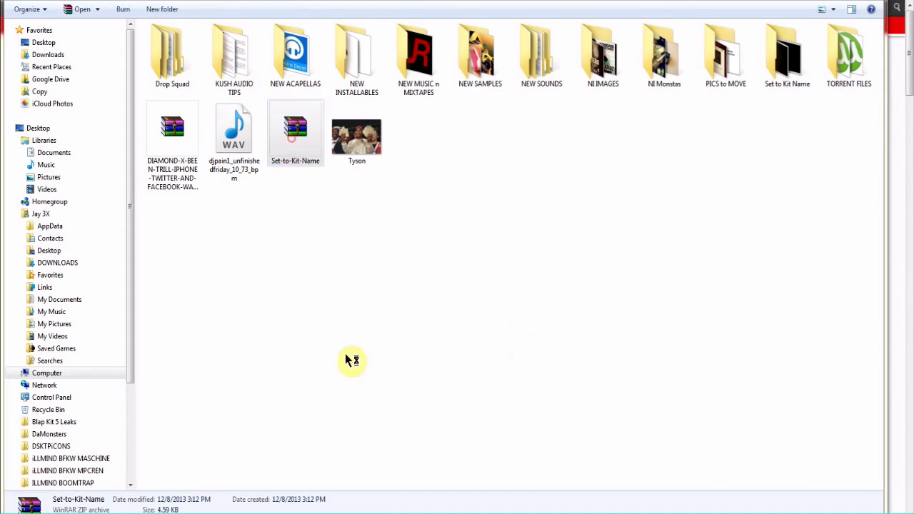
{"action": "double_click", "coordinate": [294, 129]}
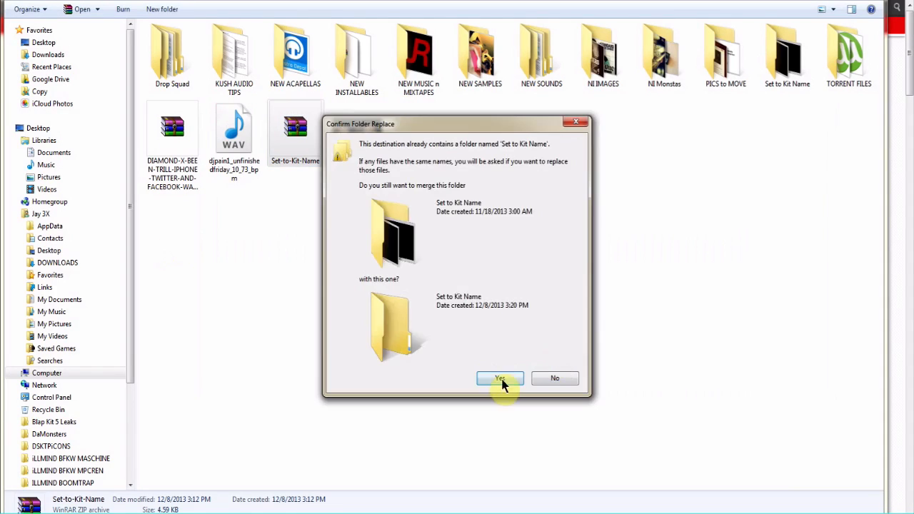
{"action": "left_click", "coordinate": [500, 378]}
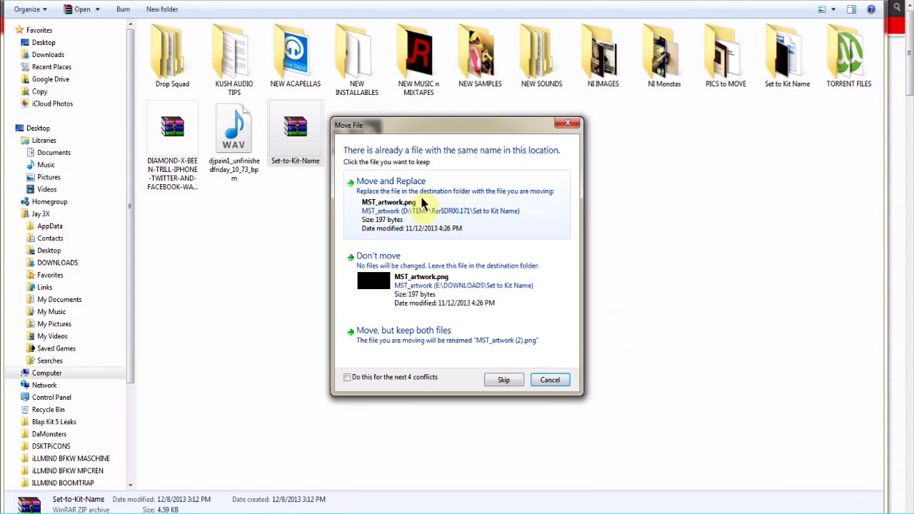
{"action": "left_click", "coordinate": [391, 180]}
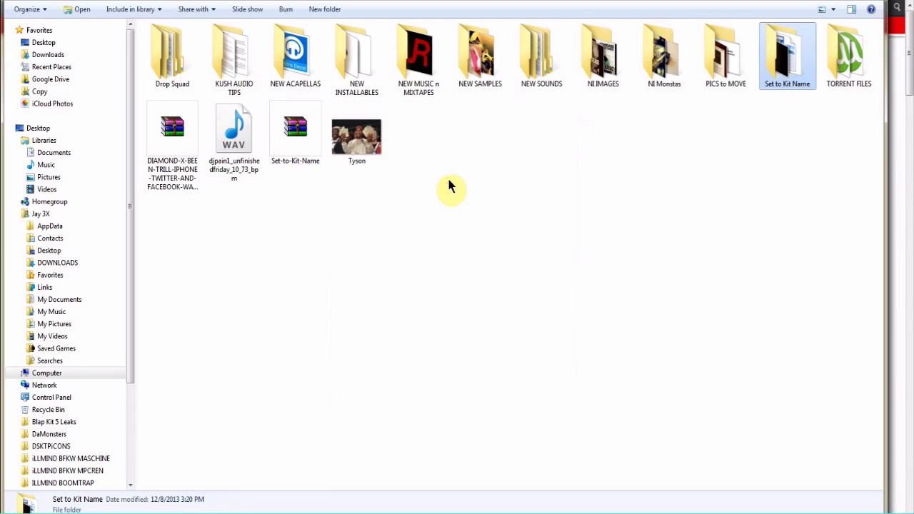
{"action": "mouse_move", "coordinate": [518, 285]}
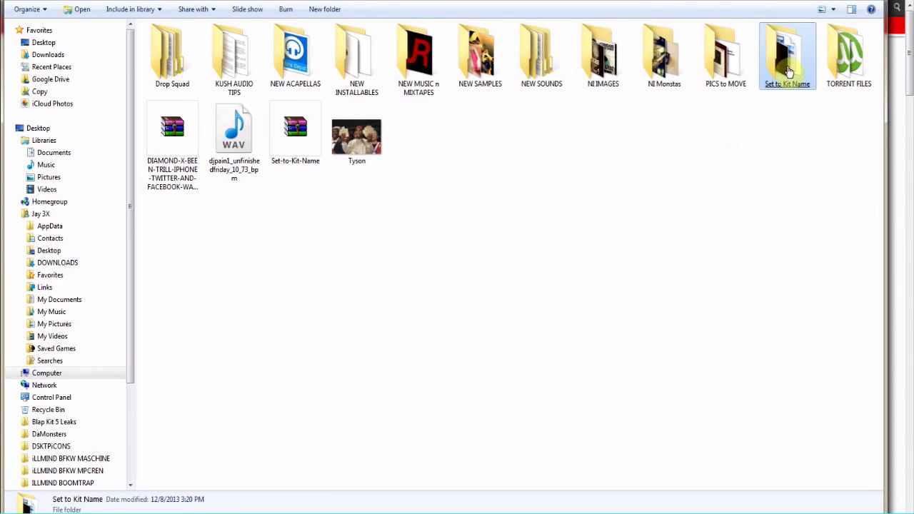
{"action": "mouse_move", "coordinate": [776, 174]}
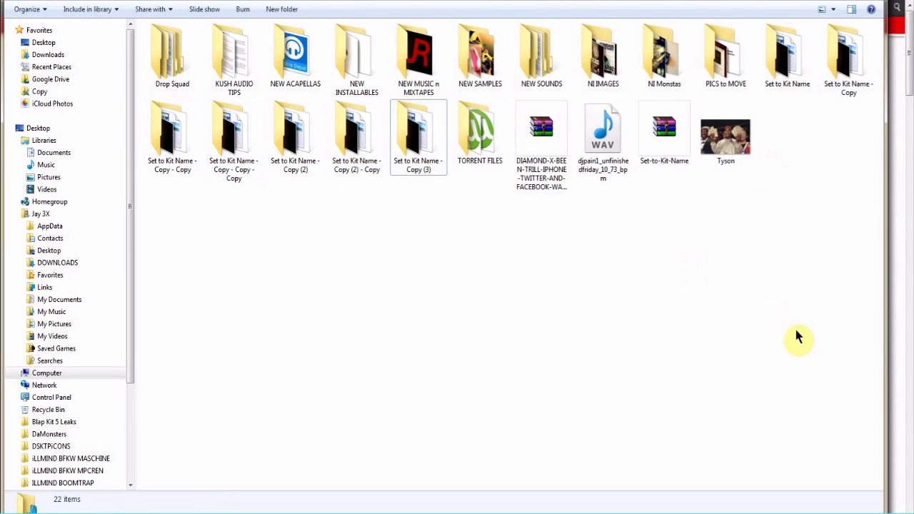
In the installed kits folder, grab the exact Slapz Kit Vol1 folder name via Rename.
{"action": "left_click", "coordinate": [784, 54]}
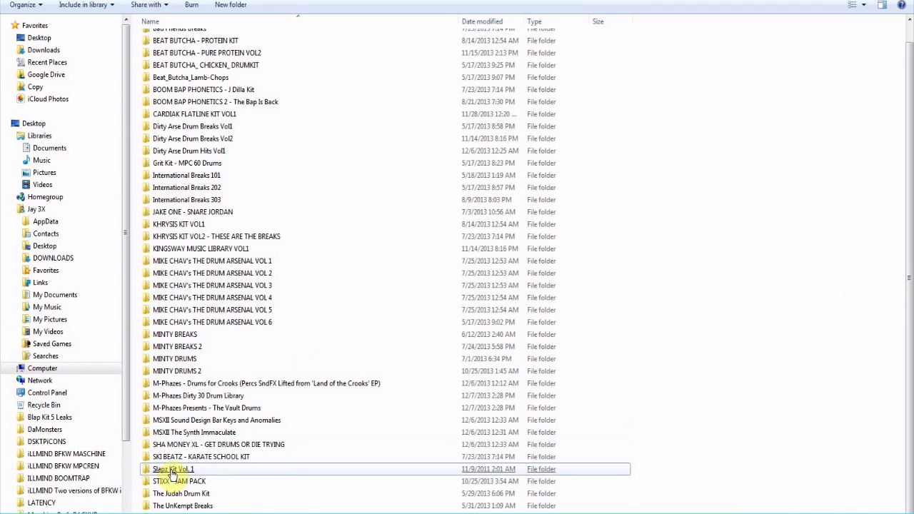
{"action": "right_click", "coordinate": [172, 468]}
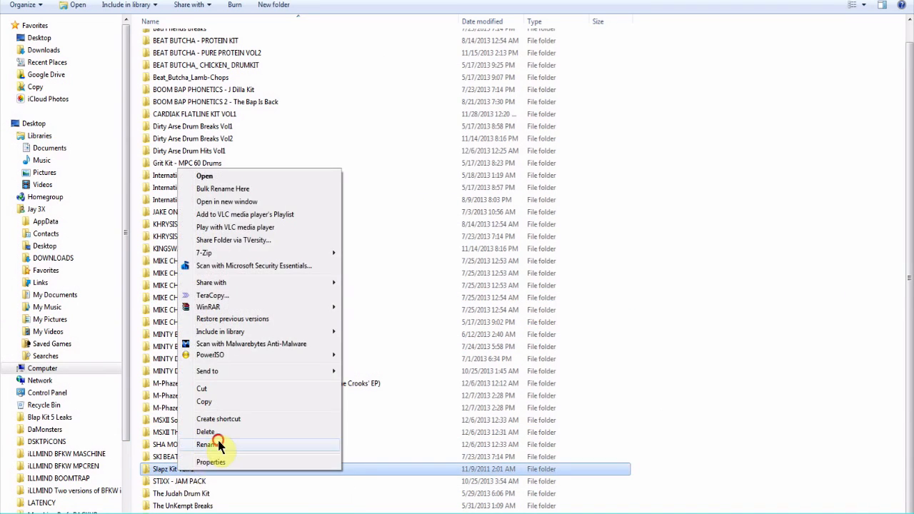
{"action": "left_click", "coordinate": [209, 443]}
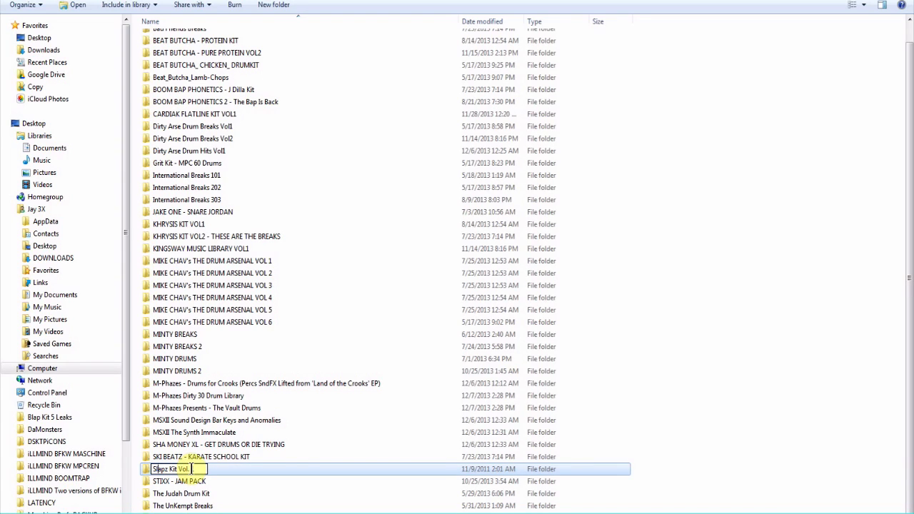
{"action": "type", "text": "1"}
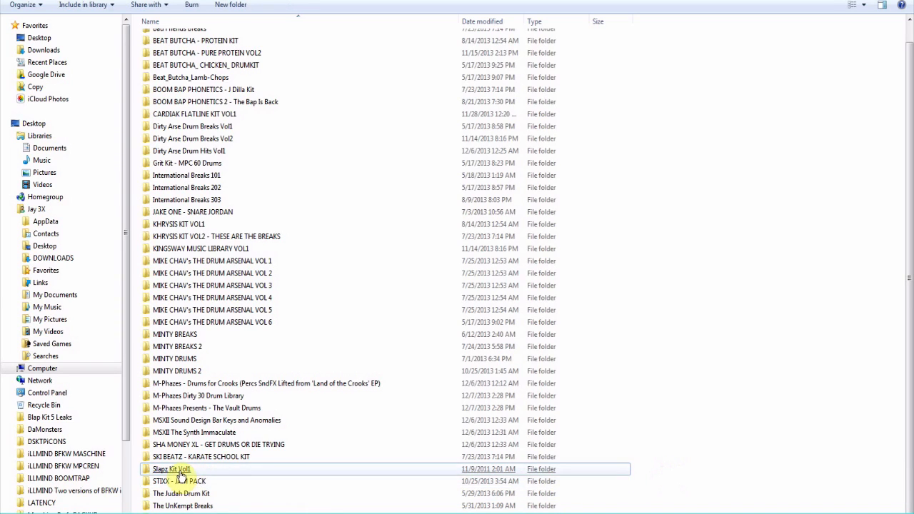
{"action": "double_click", "coordinate": [169, 469]}
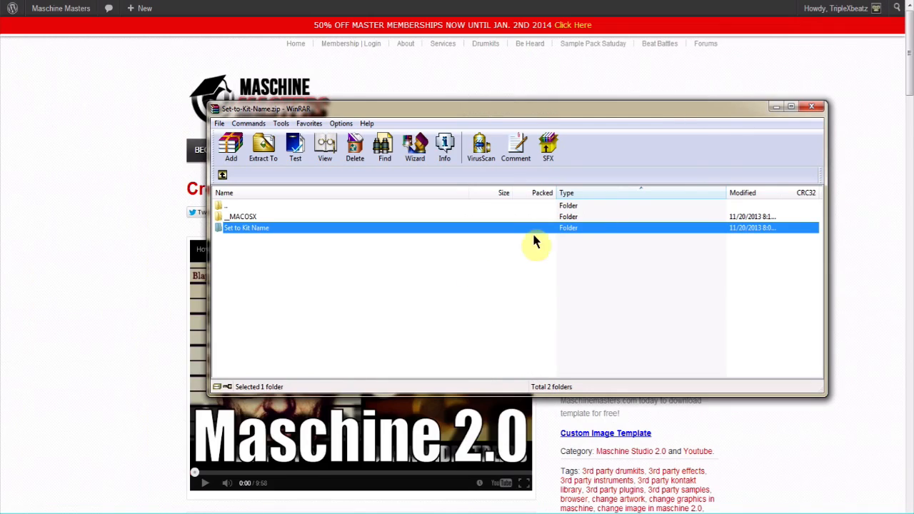
Rename a template copy and its .meta file to Slapz Kit Vol1.
{"action": "left_click", "coordinate": [812, 106]}
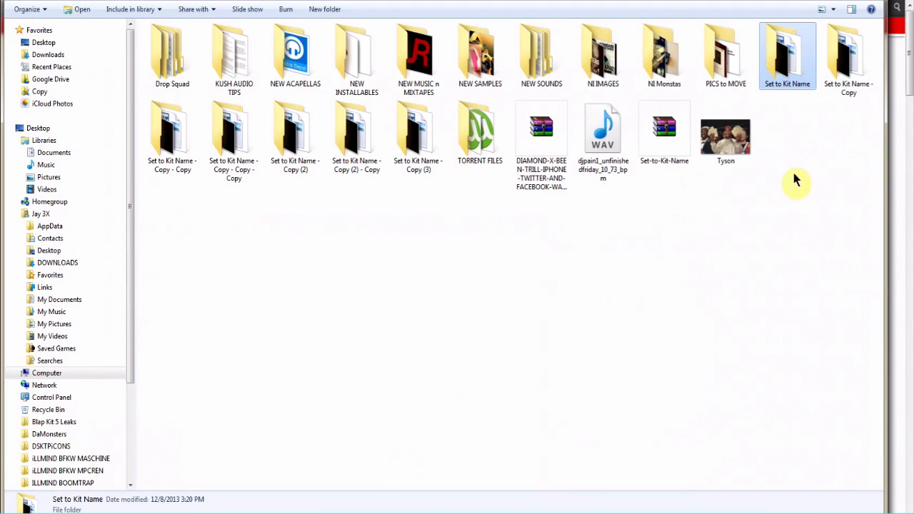
{"action": "right_click", "coordinate": [780, 55]}
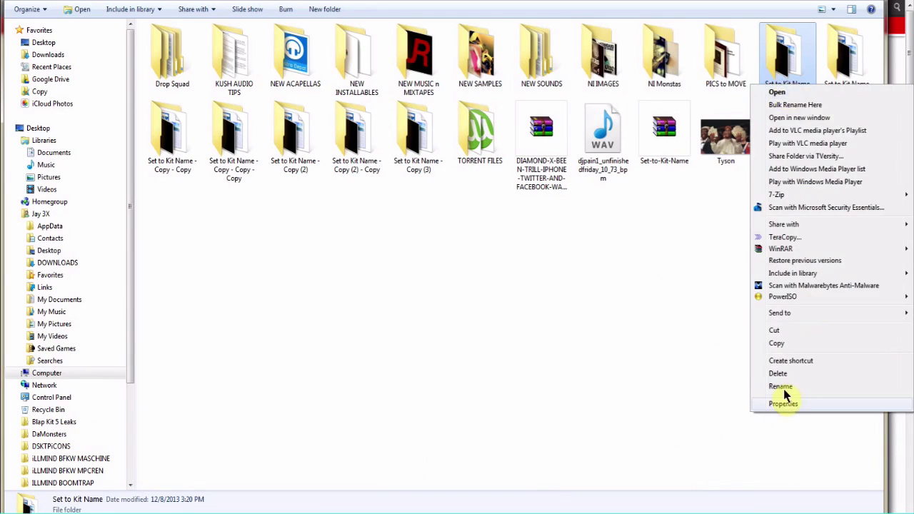
{"action": "left_click", "coordinate": [779, 386]}
{"action": "type", "text": "Slapz Kit Vol1"}
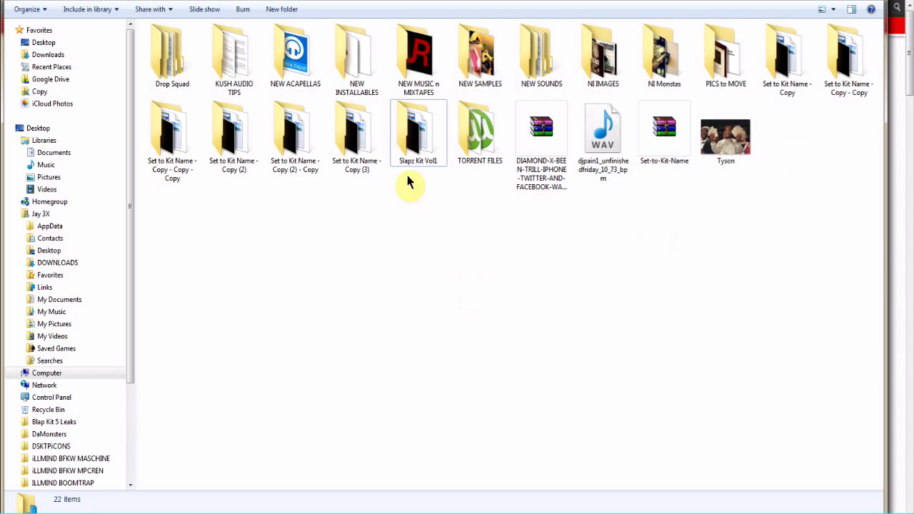
{"action": "double_click", "coordinate": [417, 129]}
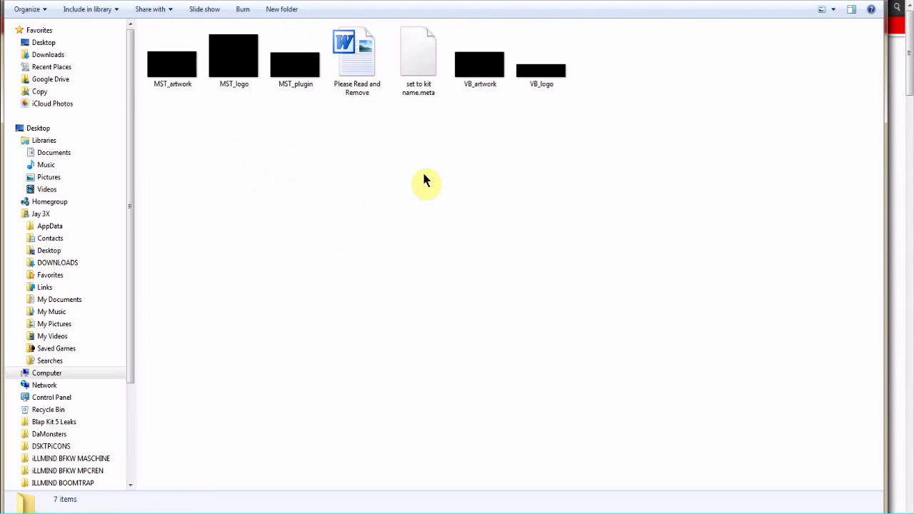
{"action": "right_click", "coordinate": [417, 54]}
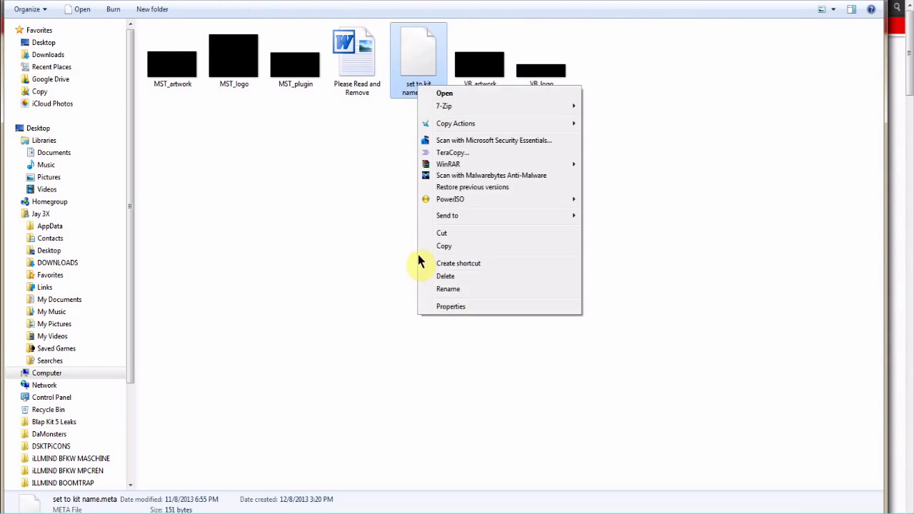
{"action": "left_click", "coordinate": [448, 288]}
{"action": "type", "text": "Slapz Kit Vol1"}
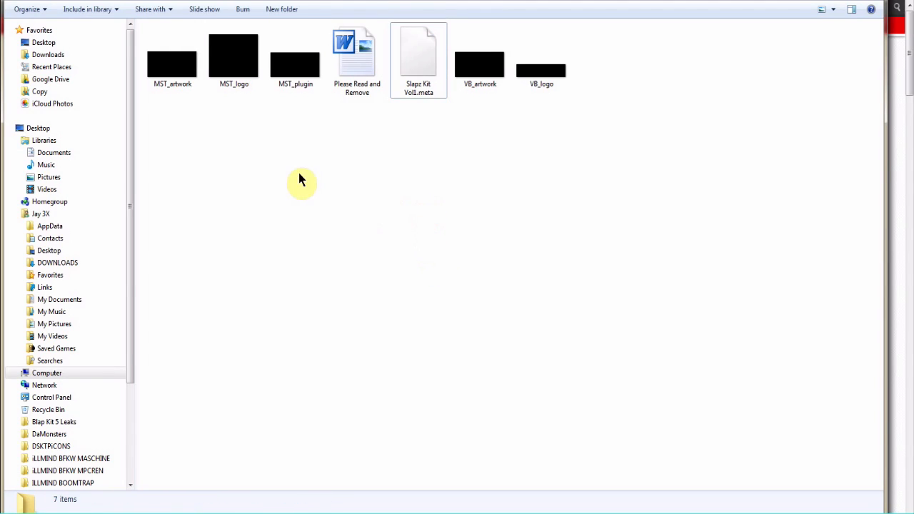
Delete the Please Read and Remove document from the Slapz Kit Vol1 folder.
{"action": "left_click", "coordinate": [357, 54]}
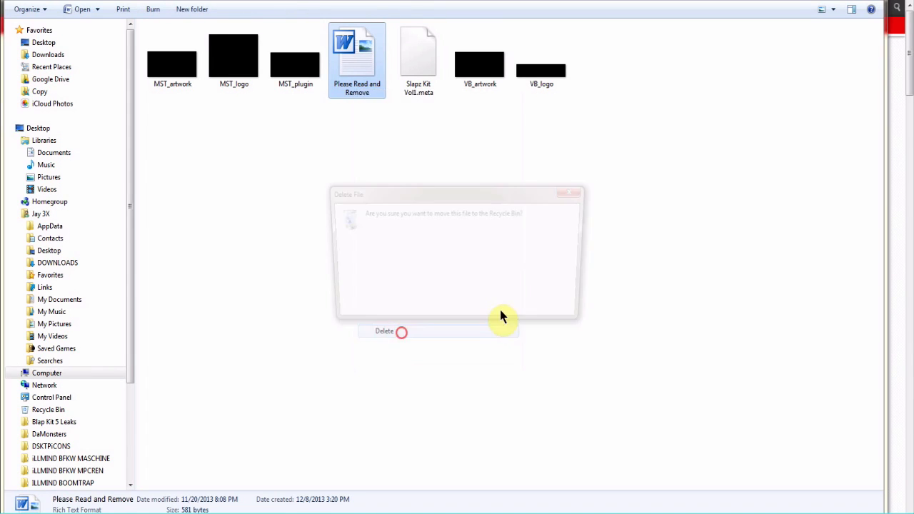
{"action": "left_click", "coordinate": [383, 331]}
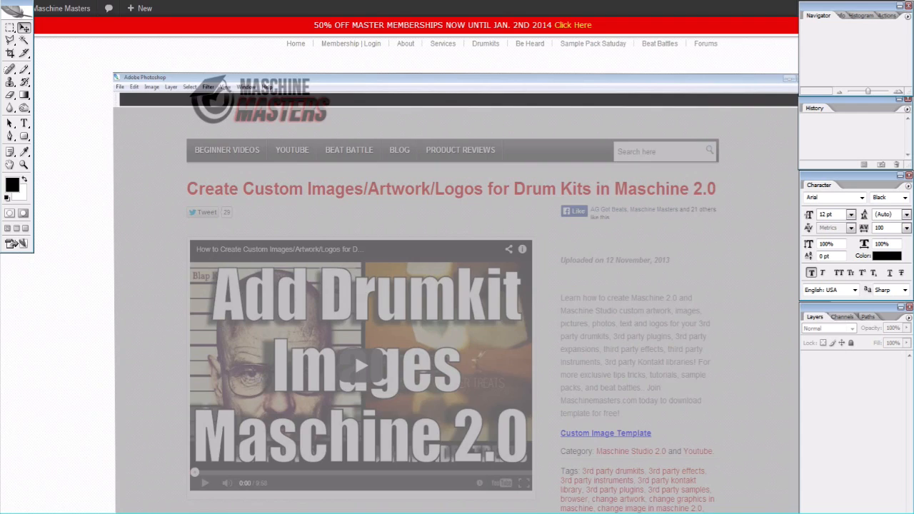
Browse Photoshop's Open dialog to DOWNLOADS > Slapz Kit Vol1.
{"action": "left_click", "coordinate": [120, 85]}
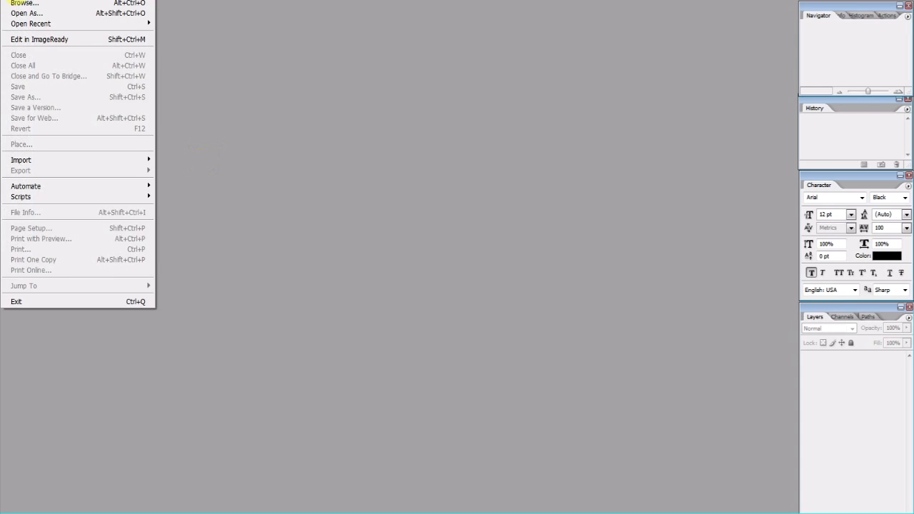
{"action": "left_click", "coordinate": [24, 3]}
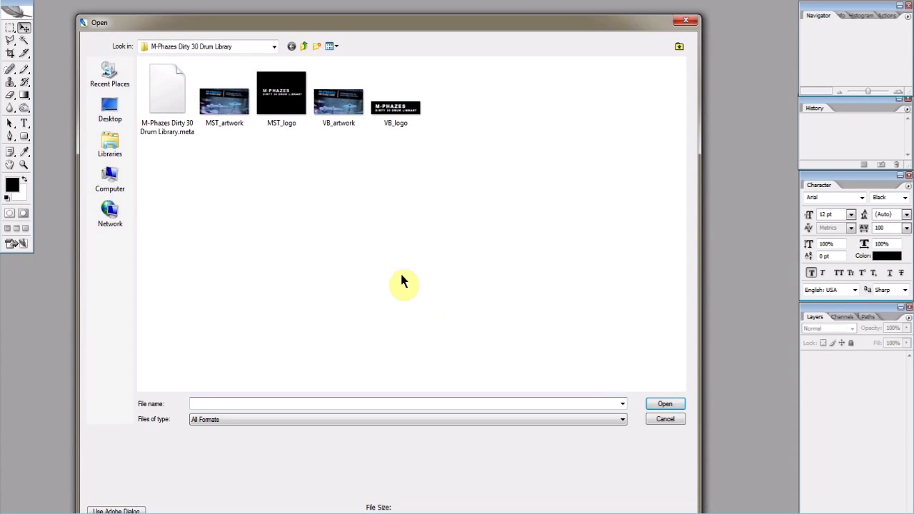
{"action": "left_click", "coordinate": [108, 178]}
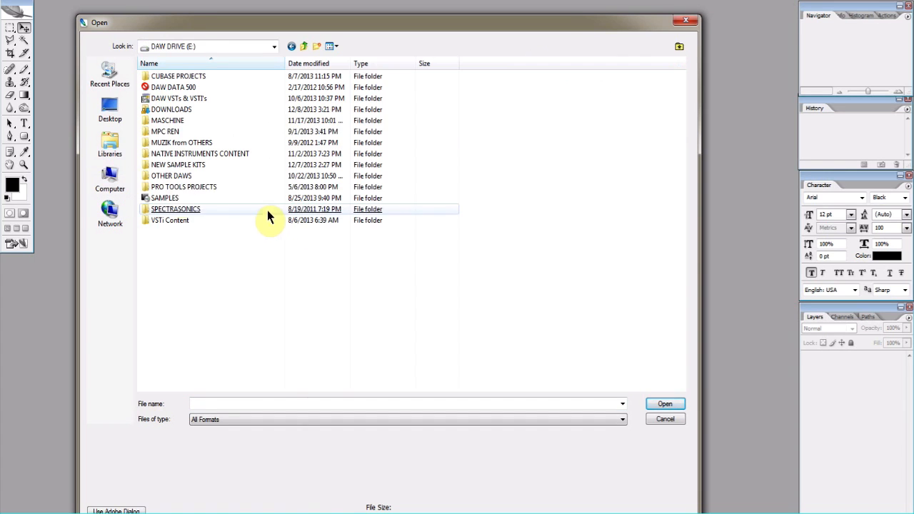
{"action": "double_click", "coordinate": [171, 108]}
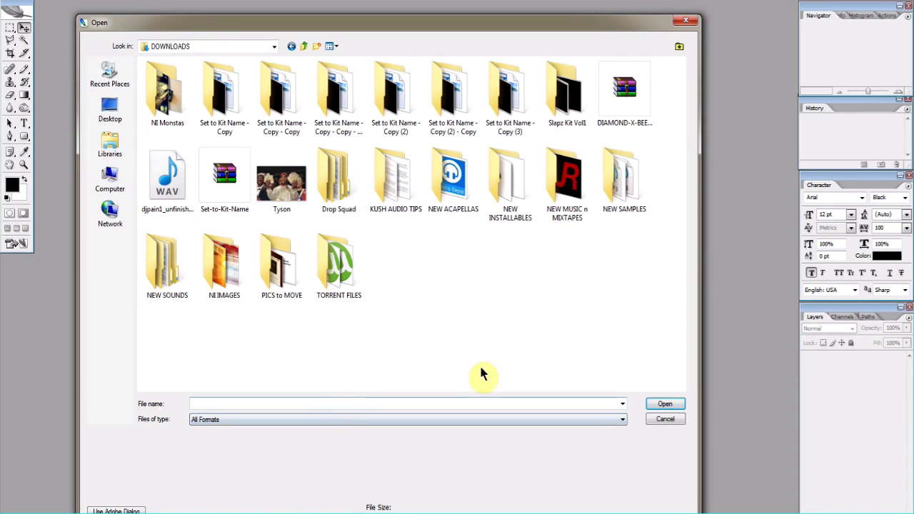
{"action": "left_click", "coordinate": [565, 92]}
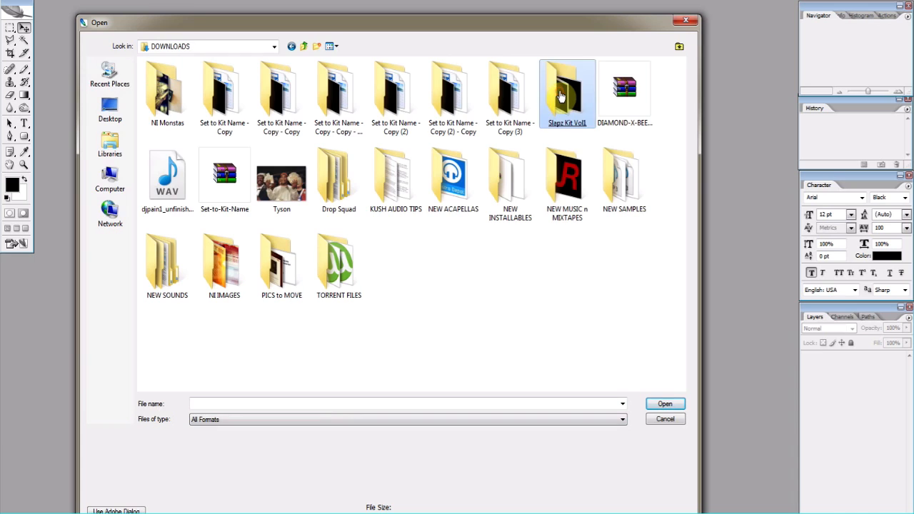
{"action": "double_click", "coordinate": [568, 89]}
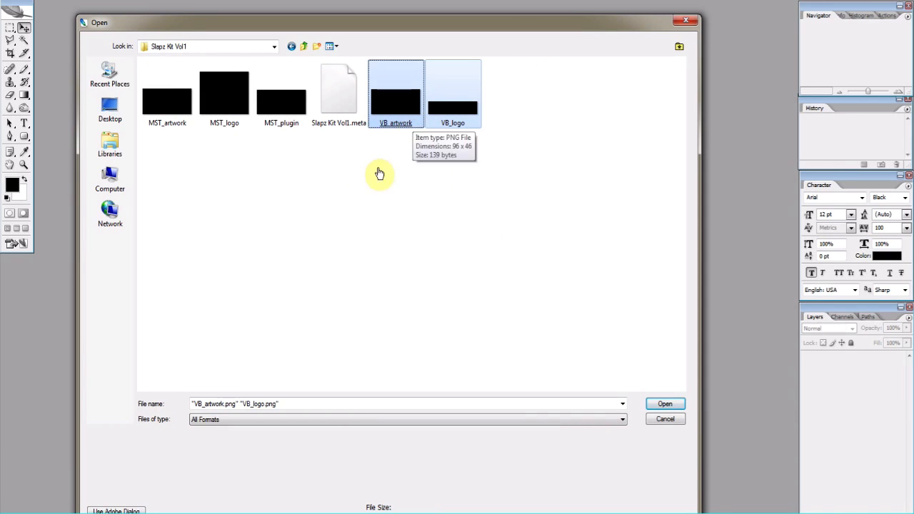
Open MST_artwork, MST_logo, VB_artwork and VB_logo PNGs together.
{"action": "left_click", "coordinate": [168, 93]}
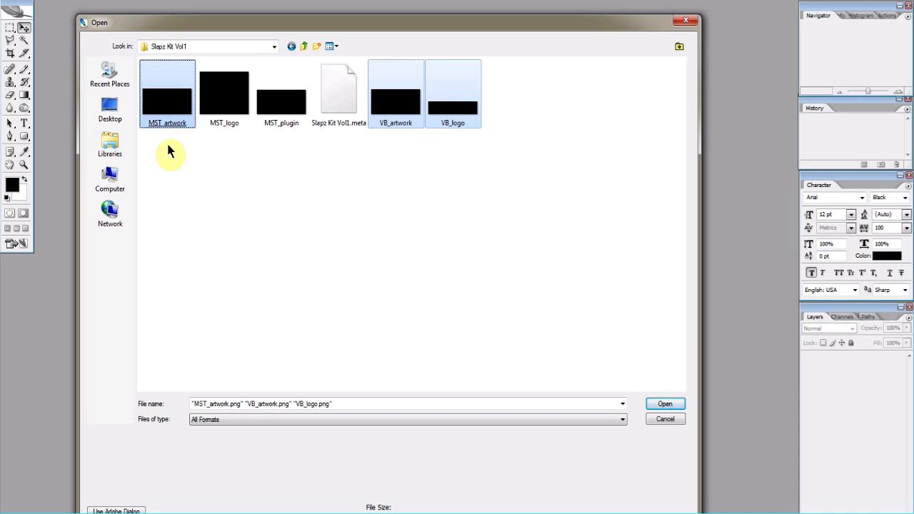
{"action": "left_click", "coordinate": [224, 90]}
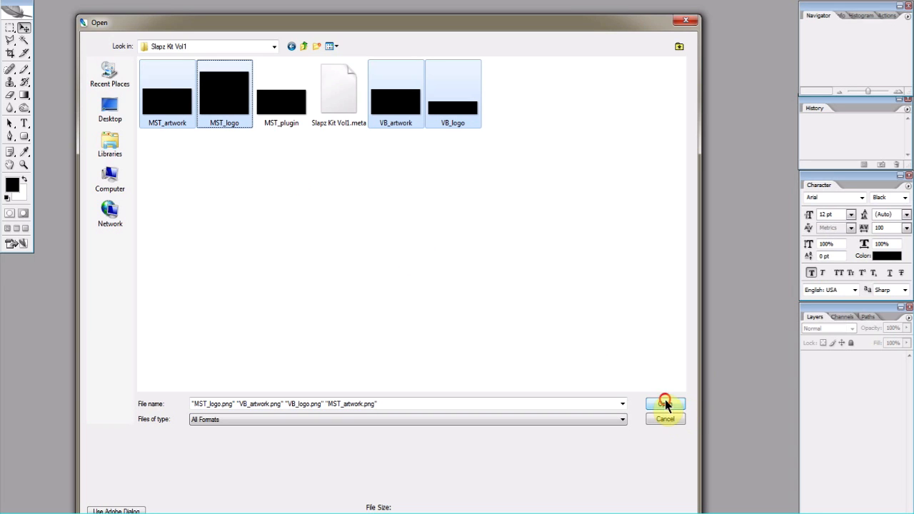
{"action": "left_click", "coordinate": [664, 406]}
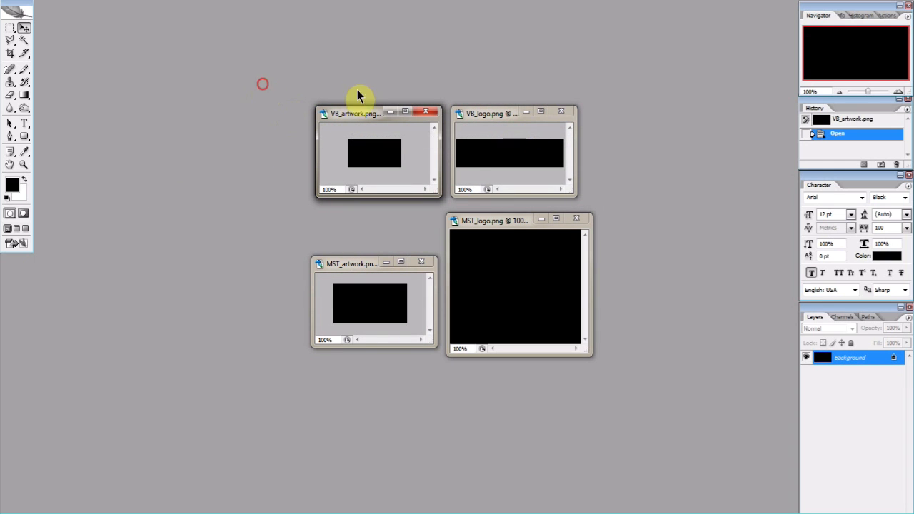
Arrange the MST_artwork and VB_artwork document windows side by side.
{"action": "left_click", "coordinate": [352, 263]}
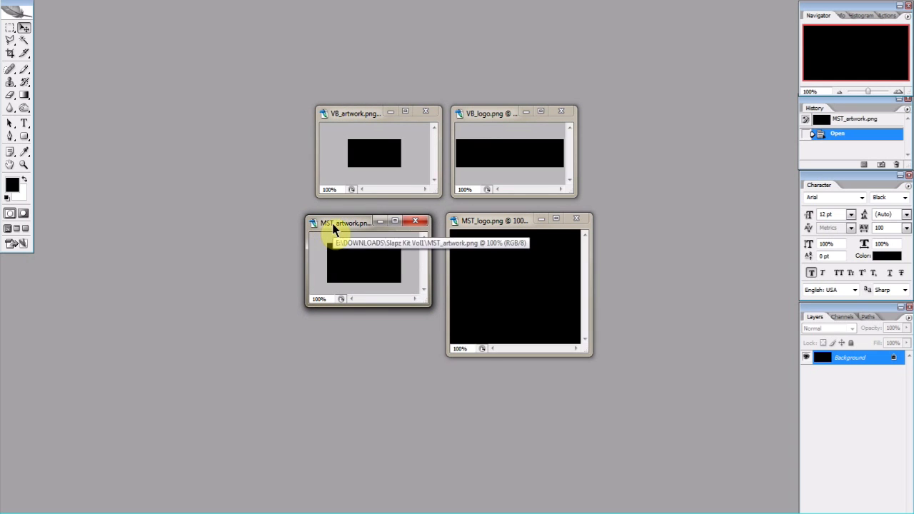
{"action": "mouse_move", "coordinate": [568, 214]}
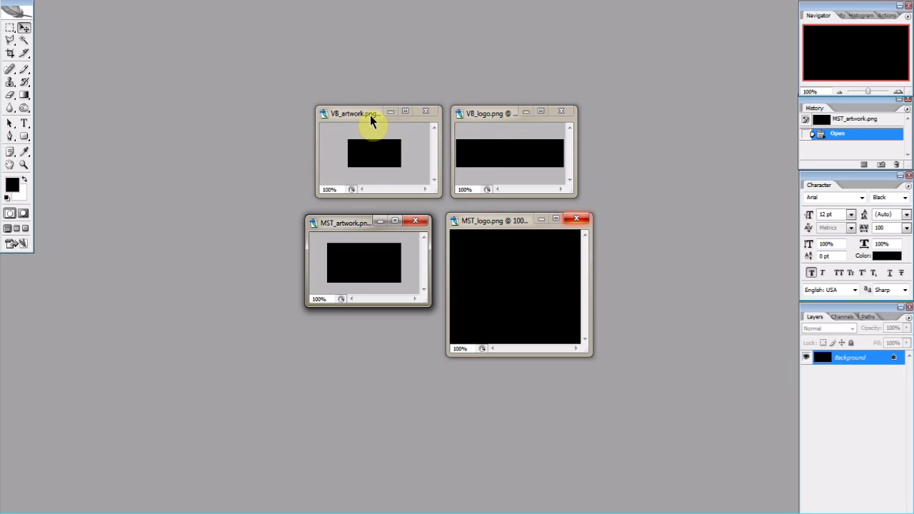
{"action": "left_click", "coordinate": [369, 111]}
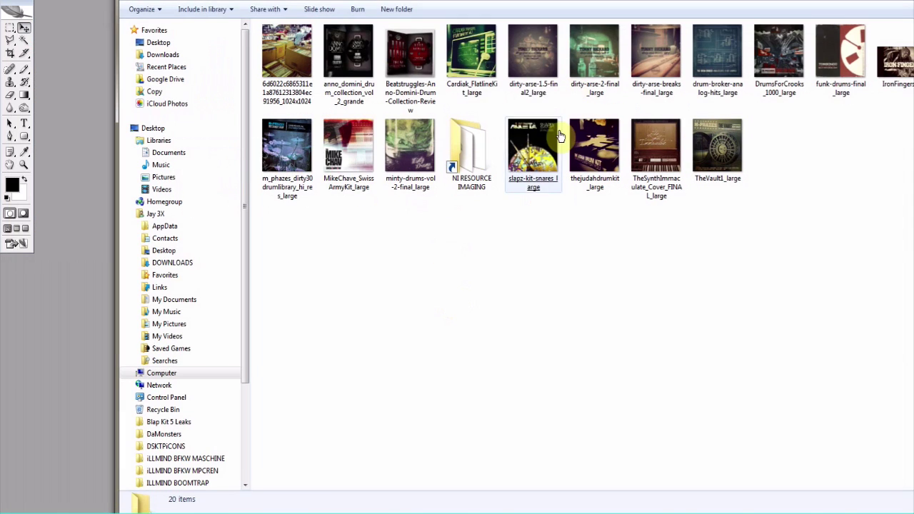
Open slapz-kit-snares_large and resize it to 134 x 134 px with proportions constrained.
{"action": "double_click", "coordinate": [533, 146]}
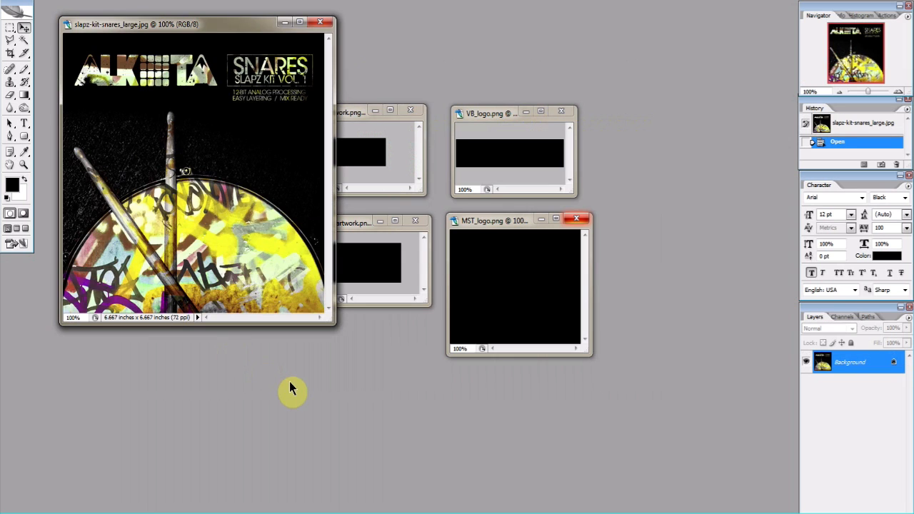
{"action": "mouse_move", "coordinate": [226, 36]}
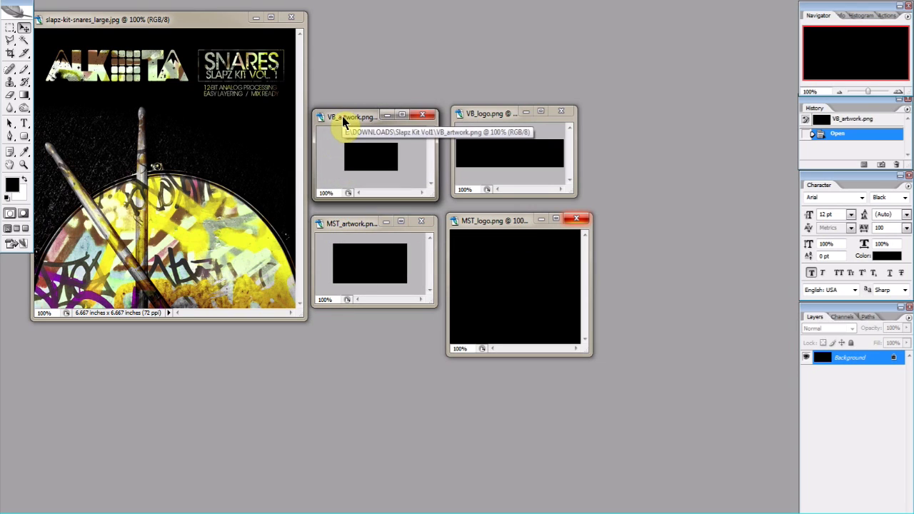
{"action": "mouse_move", "coordinate": [349, 132]}
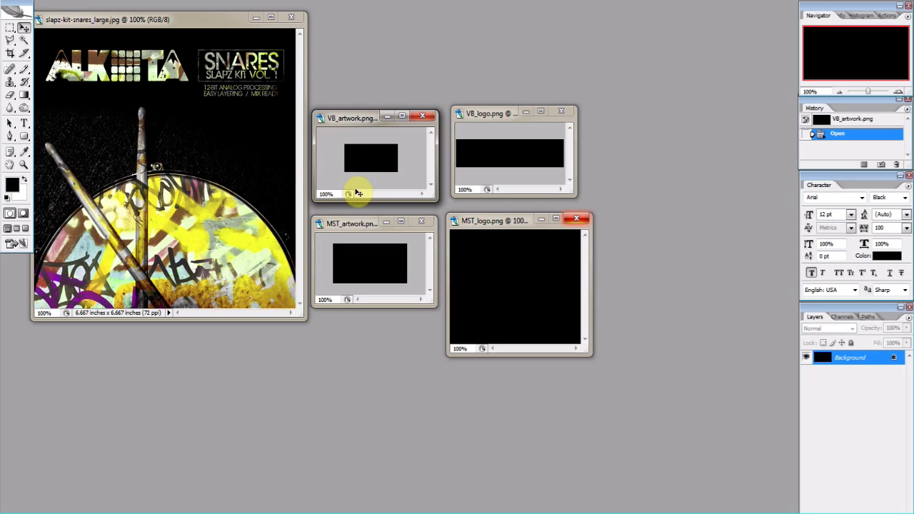
{"action": "mouse_move", "coordinate": [372, 180]}
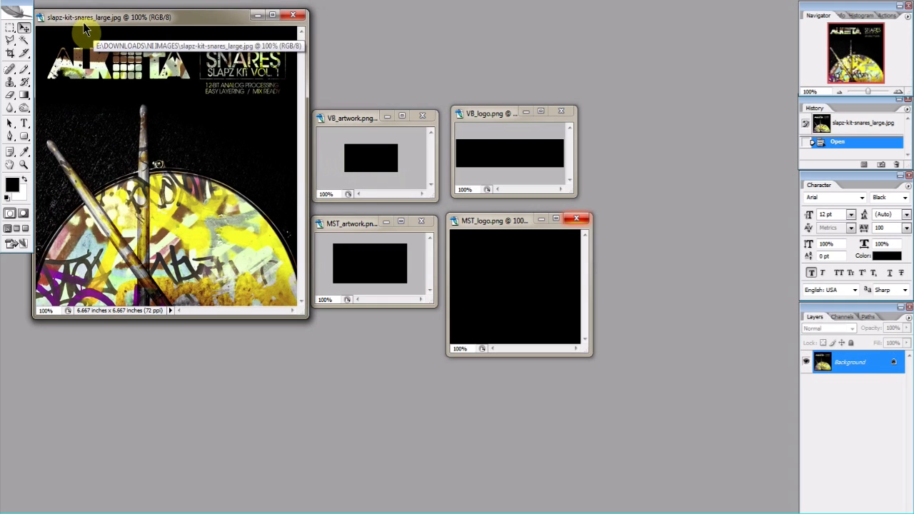
{"action": "mouse_move", "coordinate": [105, 26]}
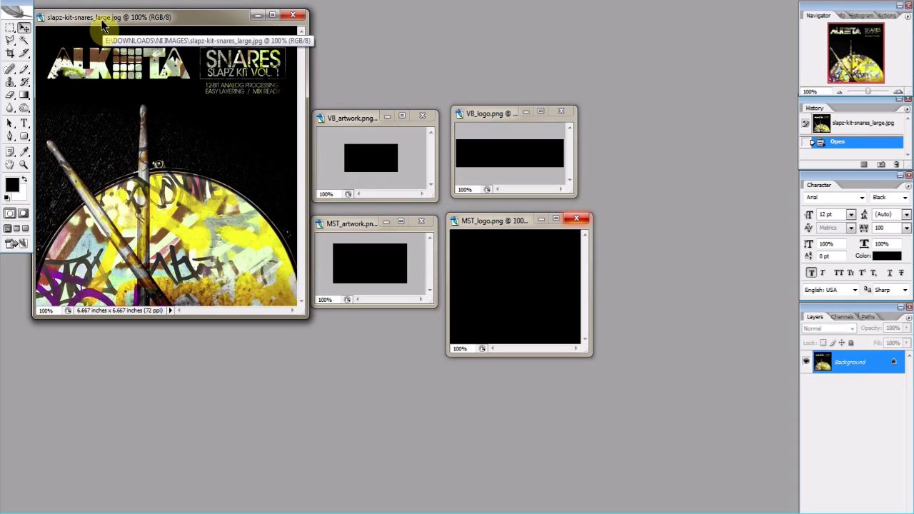
{"action": "left_click", "coordinate": [64, 3]}
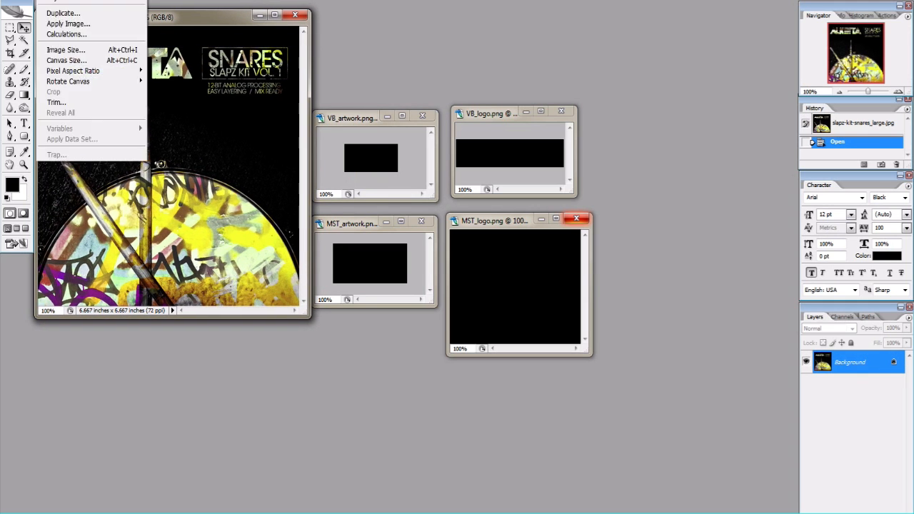
{"action": "mouse_move", "coordinate": [65, 54]}
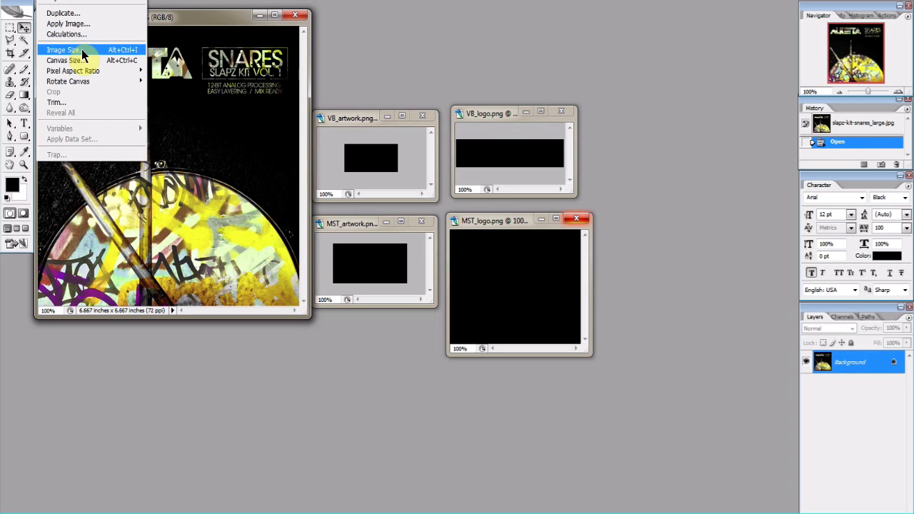
{"action": "left_click", "coordinate": [63, 54]}
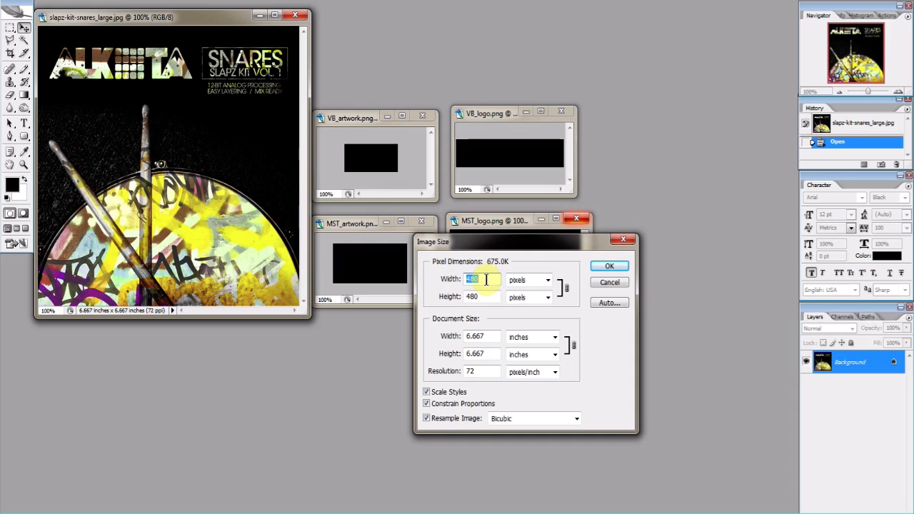
{"action": "type", "text": "134"}
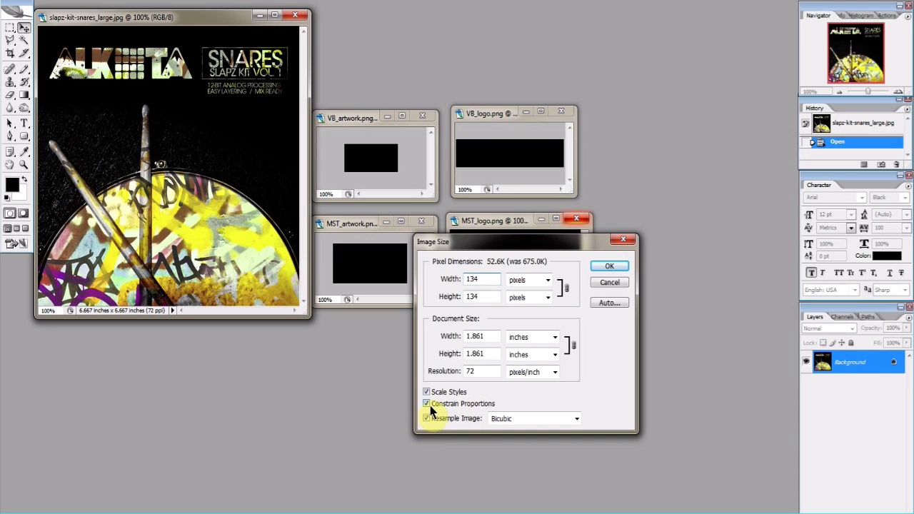
{"action": "left_click", "coordinate": [480, 297]}
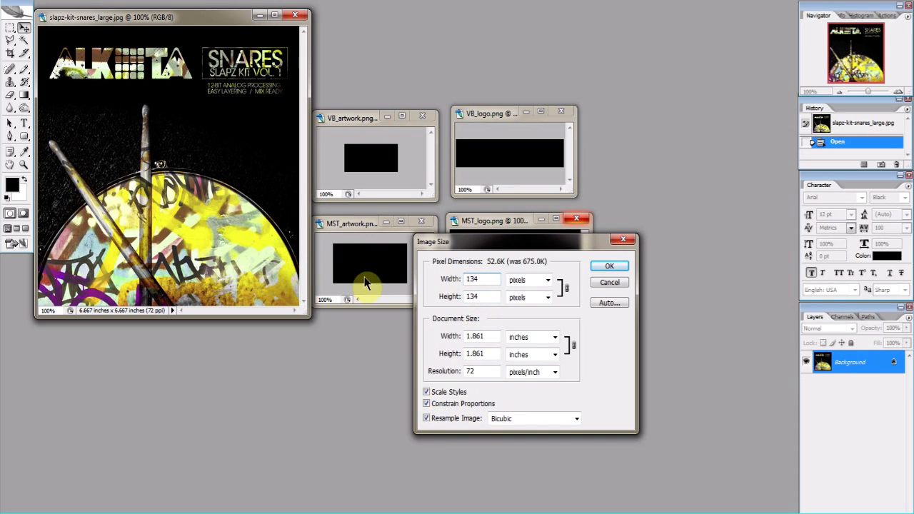
{"action": "mouse_move", "coordinate": [577, 295]}
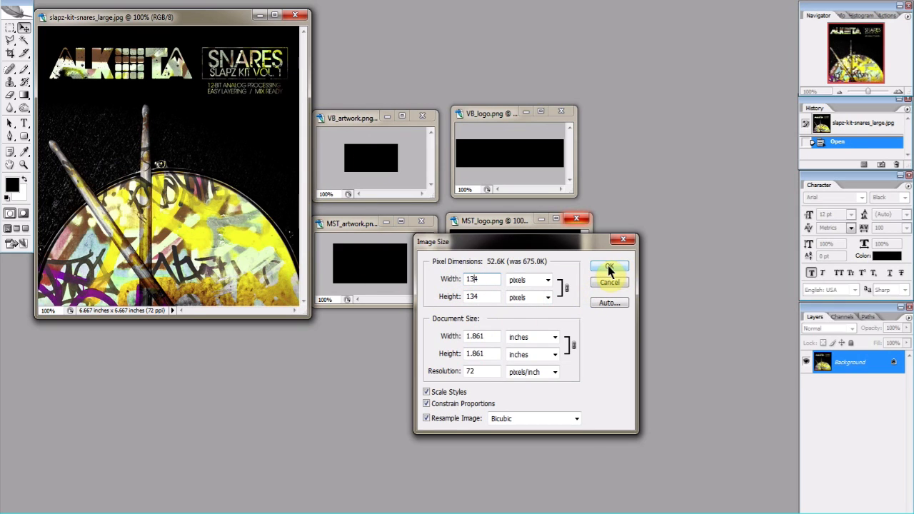
{"action": "left_click", "coordinate": [608, 269]}
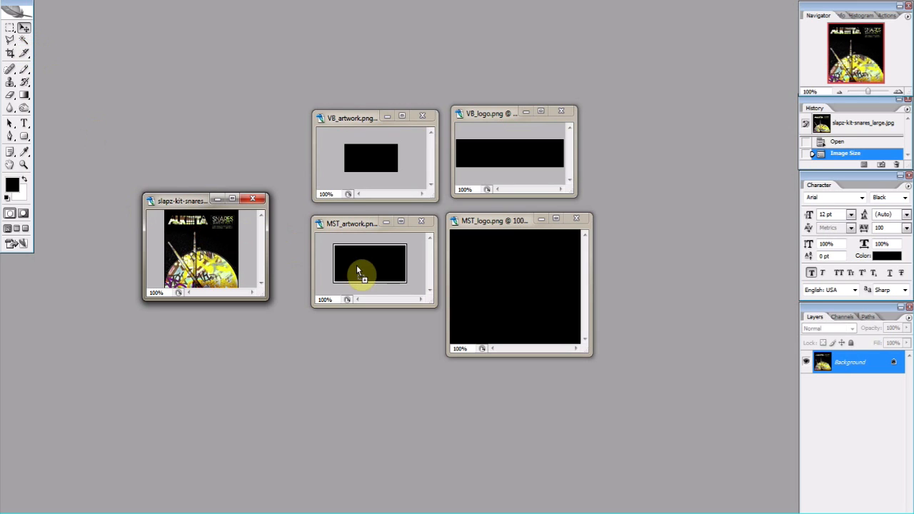
Drag the snares cover into MST_artwork and VB_artwork and position it.
{"action": "left_click_drag", "start_coordinate": [203, 249], "coordinate": [370, 263]}
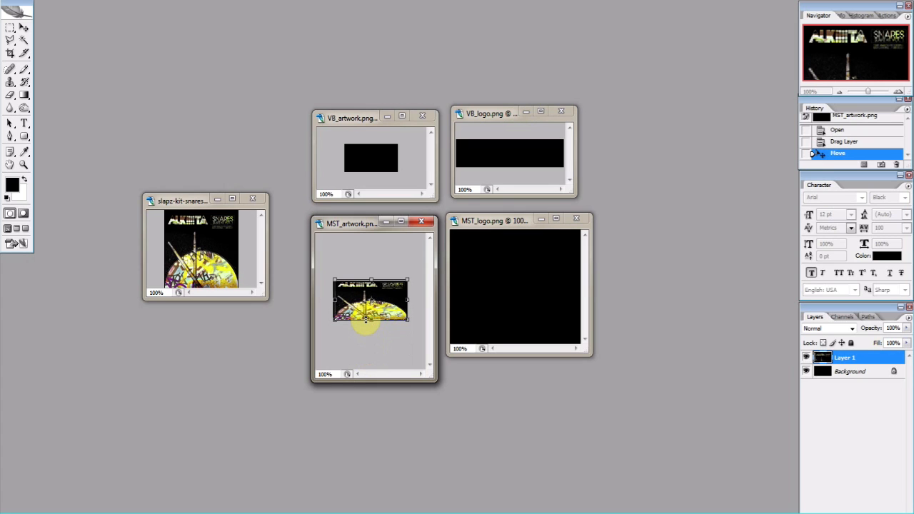
{"action": "left_click_drag", "start_coordinate": [366, 321], "coordinate": [375, 344]}
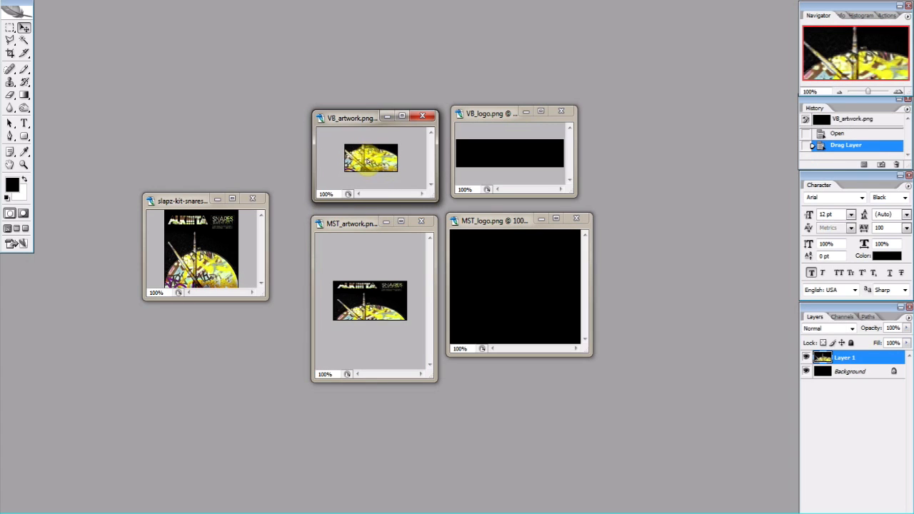
{"action": "left_click_drag", "start_coordinate": [371, 160], "coordinate": [371, 156]}
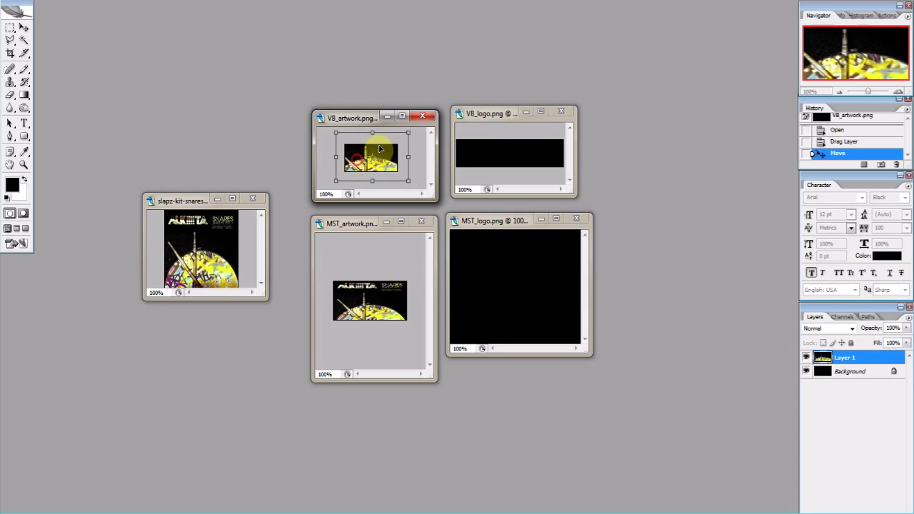
{"action": "left_click_drag", "start_coordinate": [380, 148], "coordinate": [373, 140]}
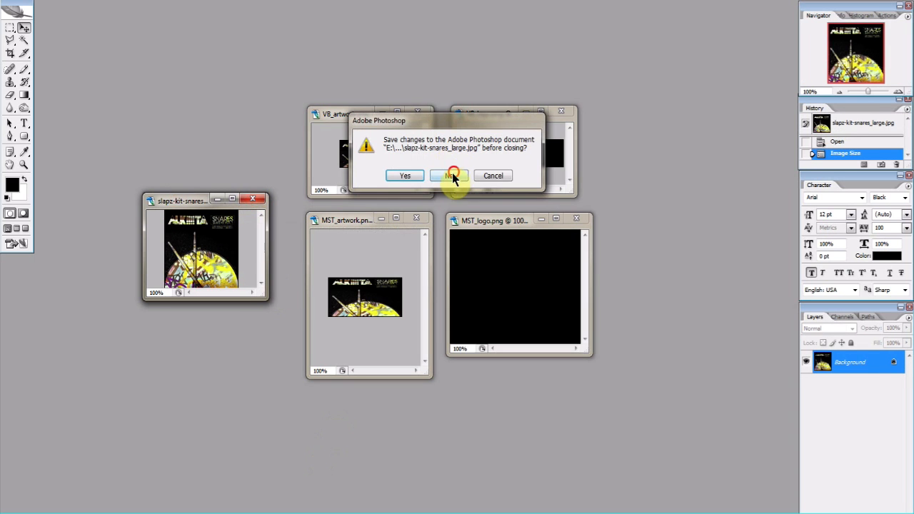
Close the snares JPG unsaved and save VB_artwork as PNG over VB_artwork.png.
{"action": "left_click", "coordinate": [449, 176]}
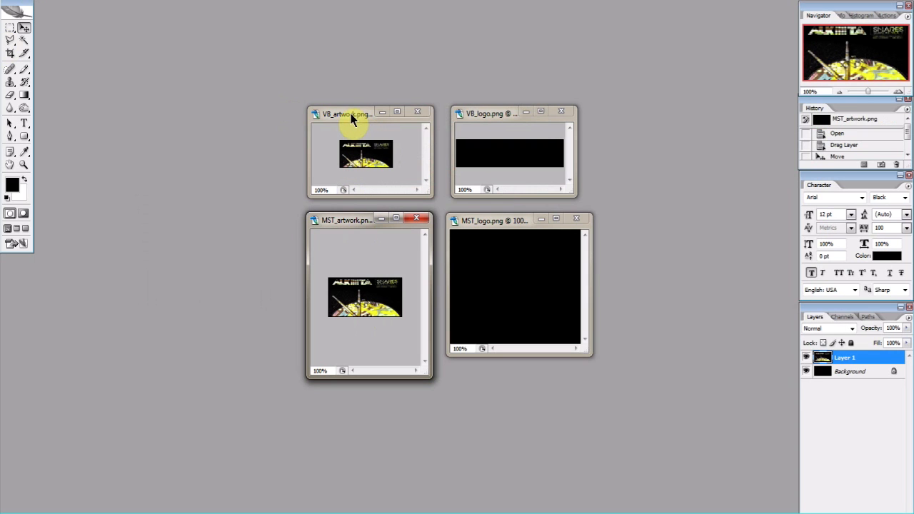
{"action": "left_click", "coordinate": [21, 3]}
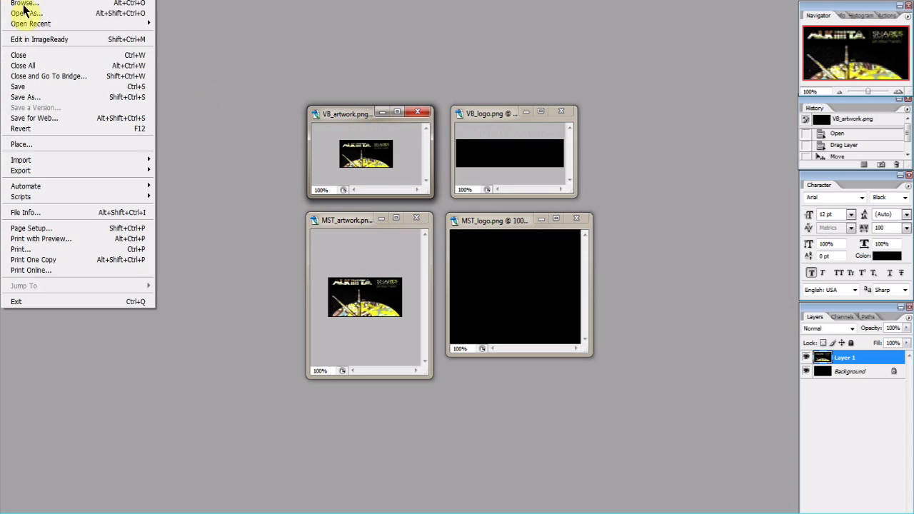
{"action": "mouse_move", "coordinate": [36, 97]}
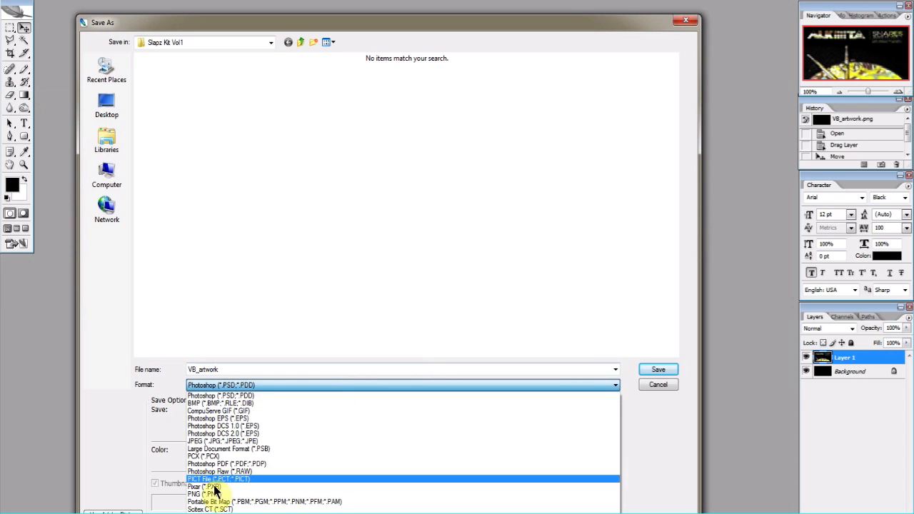
{"action": "left_click", "coordinate": [197, 495]}
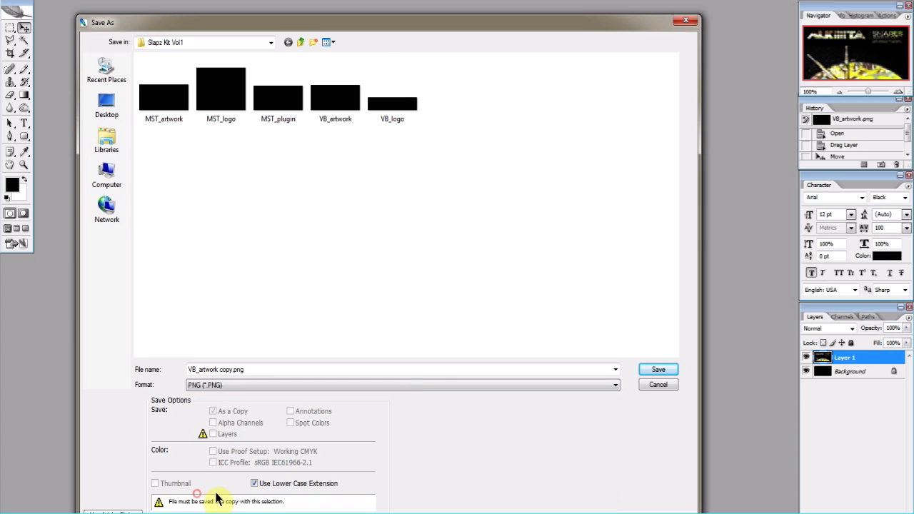
{"action": "mouse_move", "coordinate": [131, 71]}
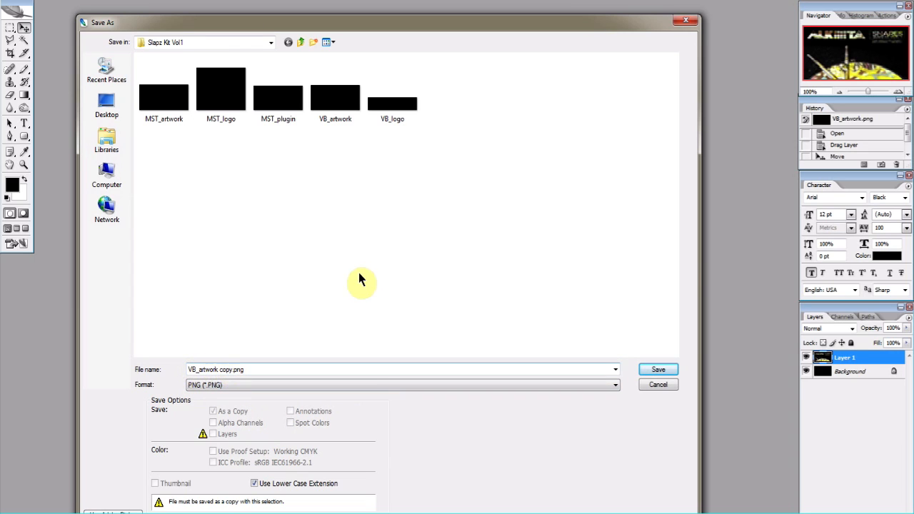
{"action": "mouse_move", "coordinate": [341, 135]}
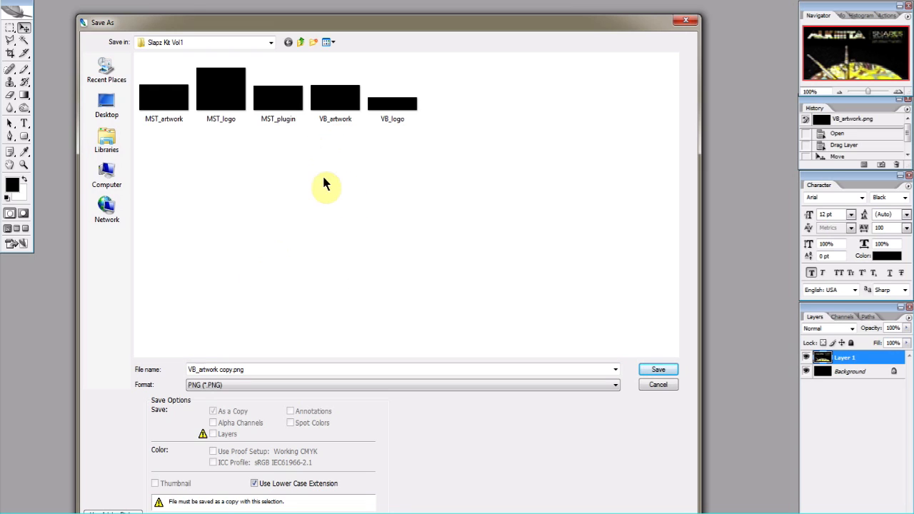
{"action": "left_click", "coordinate": [657, 368]}
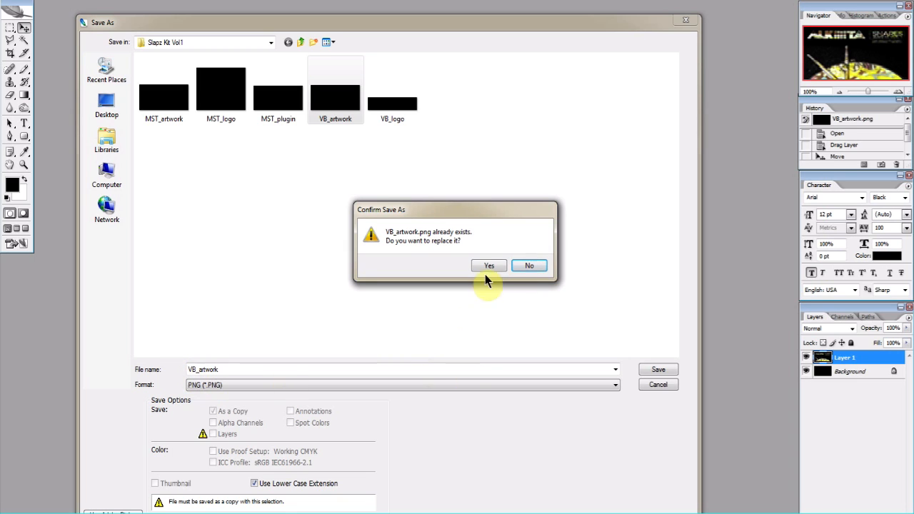
{"action": "left_click", "coordinate": [489, 265]}
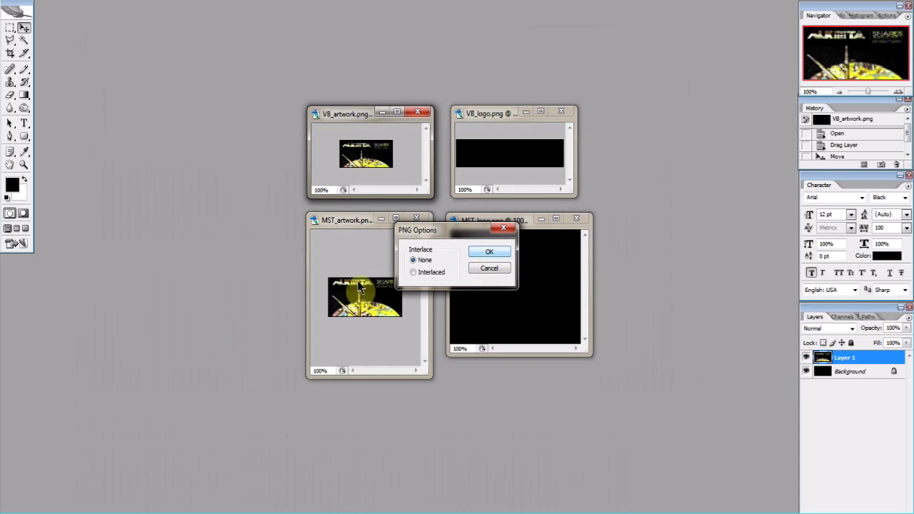
{"action": "left_click", "coordinate": [488, 251]}
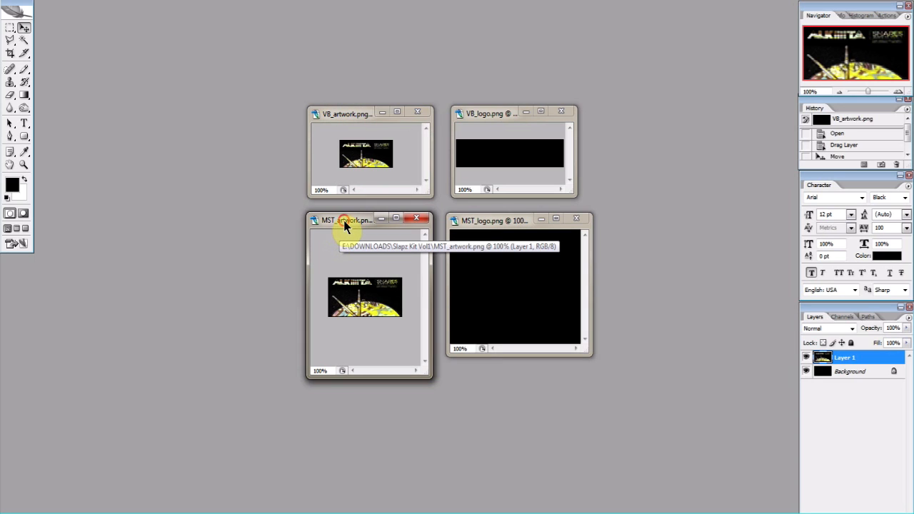
Save MST_artwork as PNG over MST_artwork.png, then close the artwork images.
{"action": "left_click", "coordinate": [344, 220]}
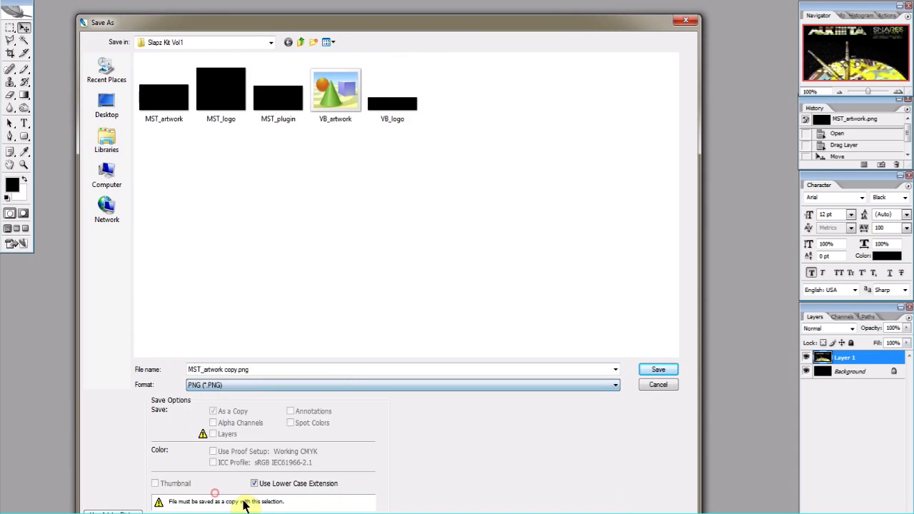
{"action": "left_click", "coordinate": [227, 370]}
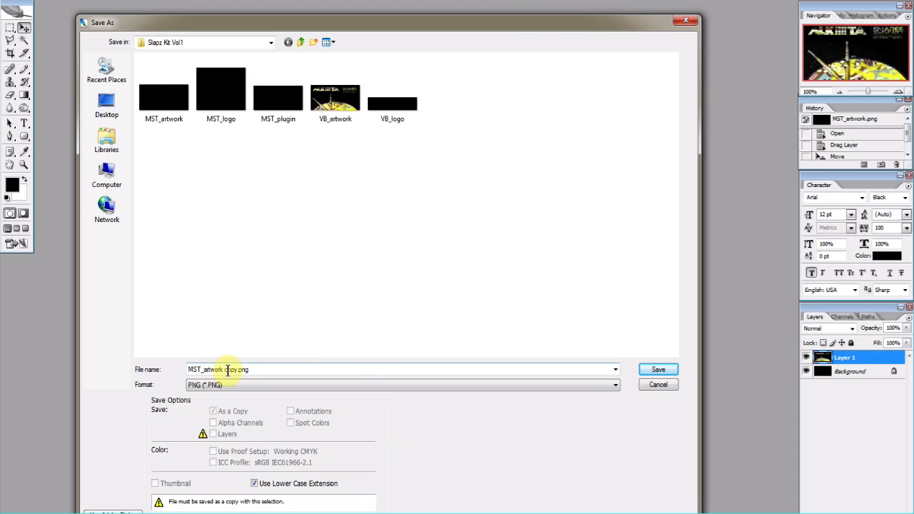
{"action": "left_click", "coordinate": [164, 93]}
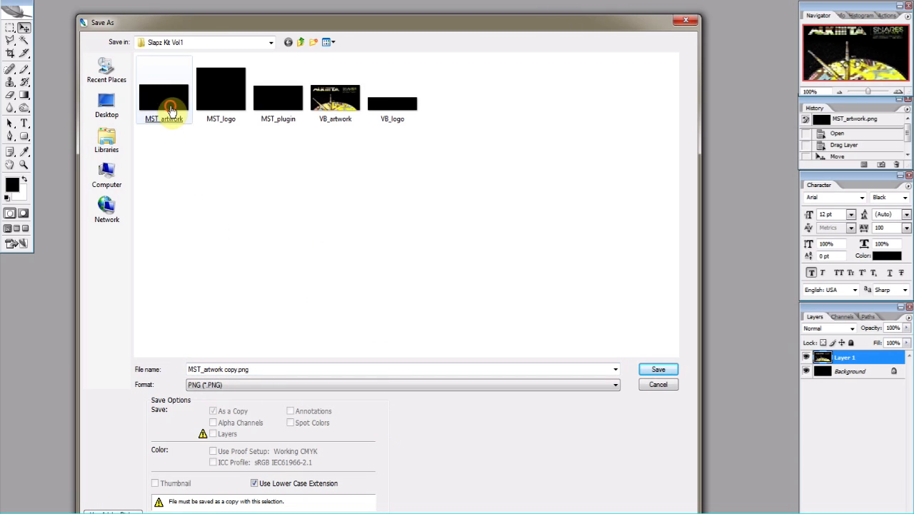
{"action": "left_click", "coordinate": [657, 368]}
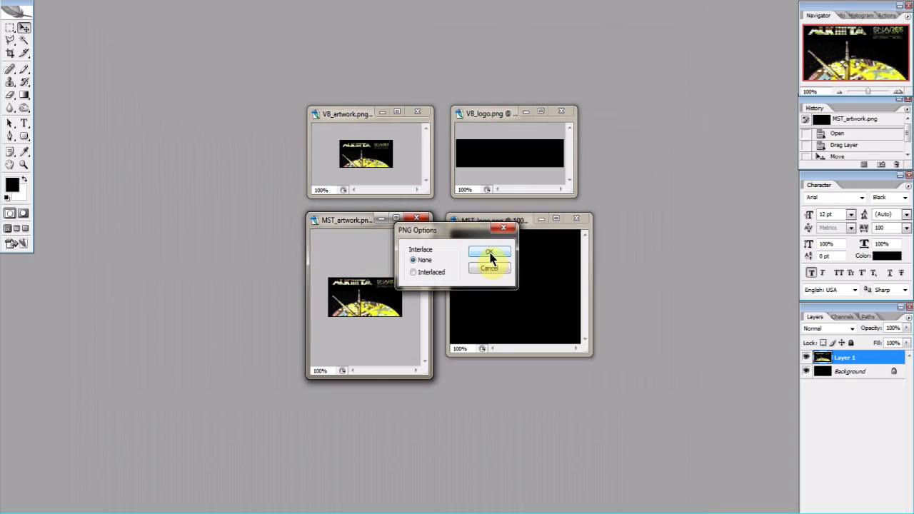
{"action": "left_click", "coordinate": [488, 251]}
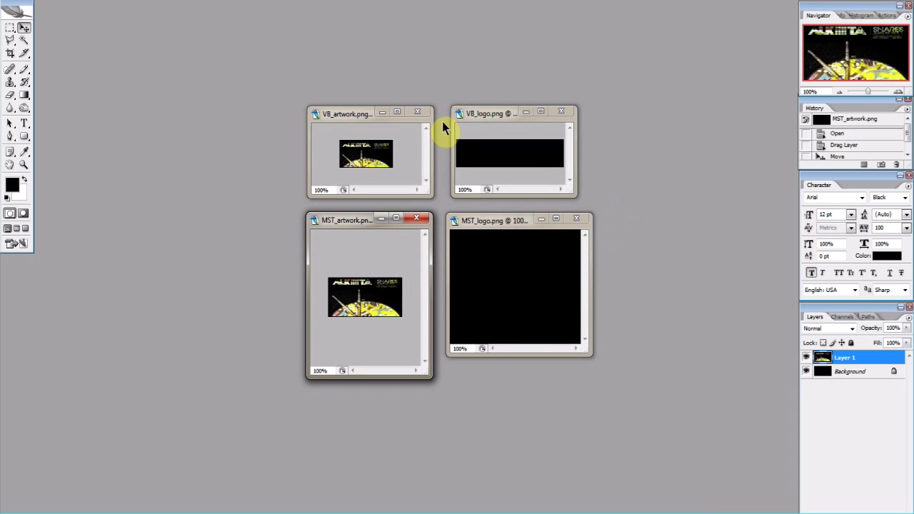
{"action": "left_click_drag", "start_coordinate": [369, 113], "coordinate": [232, 68]}
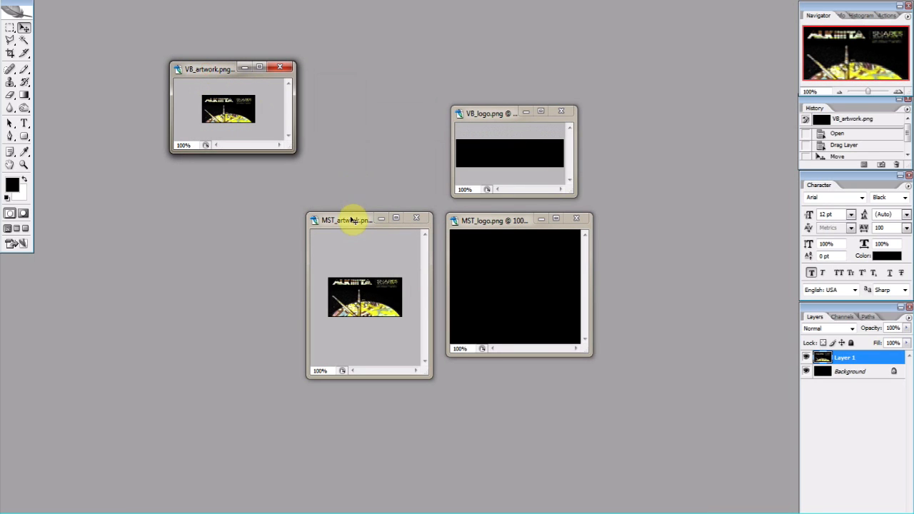
{"action": "left_click", "coordinate": [281, 180]}
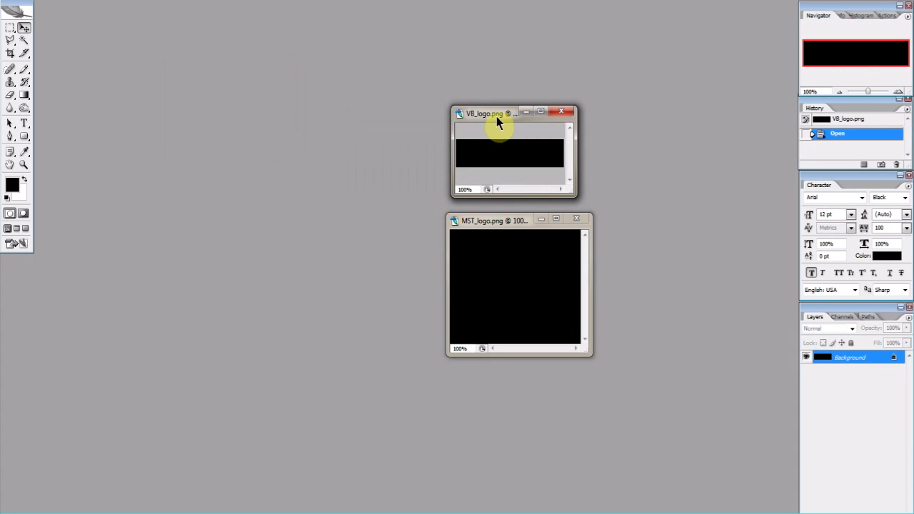
{"action": "mouse_move", "coordinate": [85, 100]}
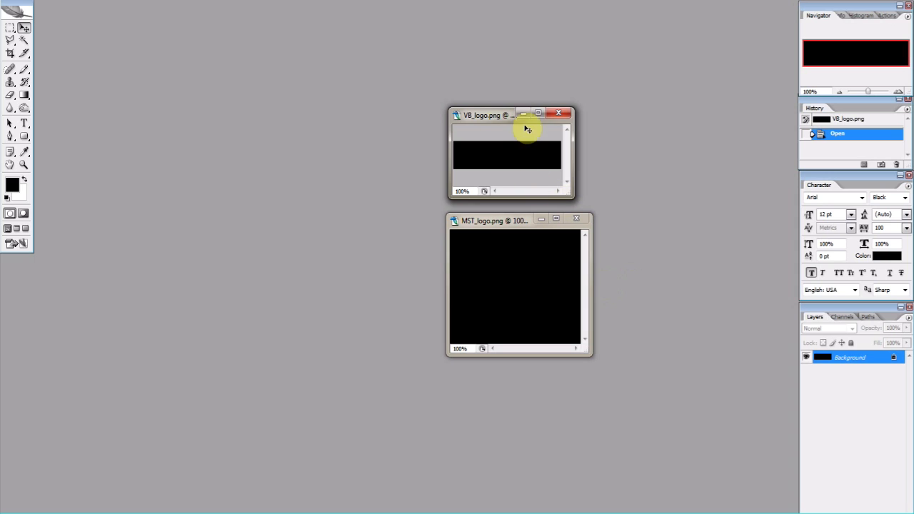
{"action": "mouse_move", "coordinate": [35, 145]}
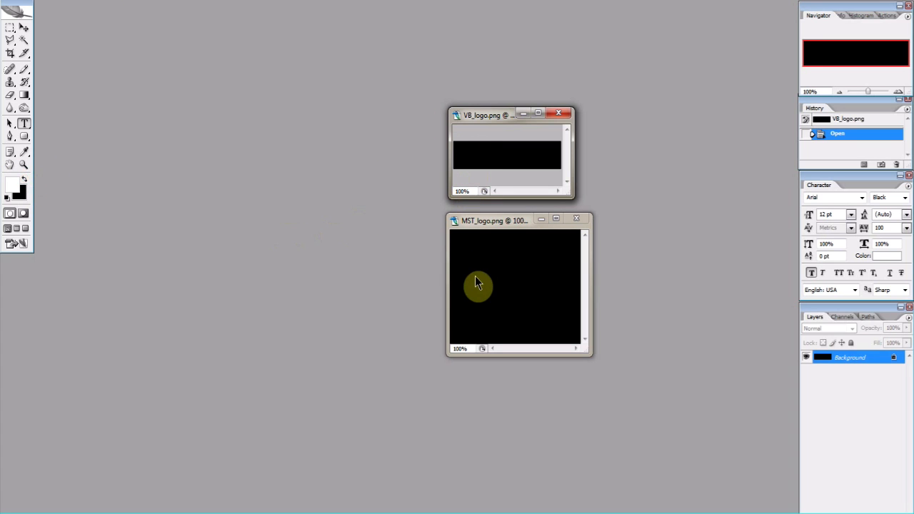
Type DRUM BROKER and SLAPZ KIT VOL onto the MST_logo canvas.
{"action": "left_click", "coordinate": [500, 220]}
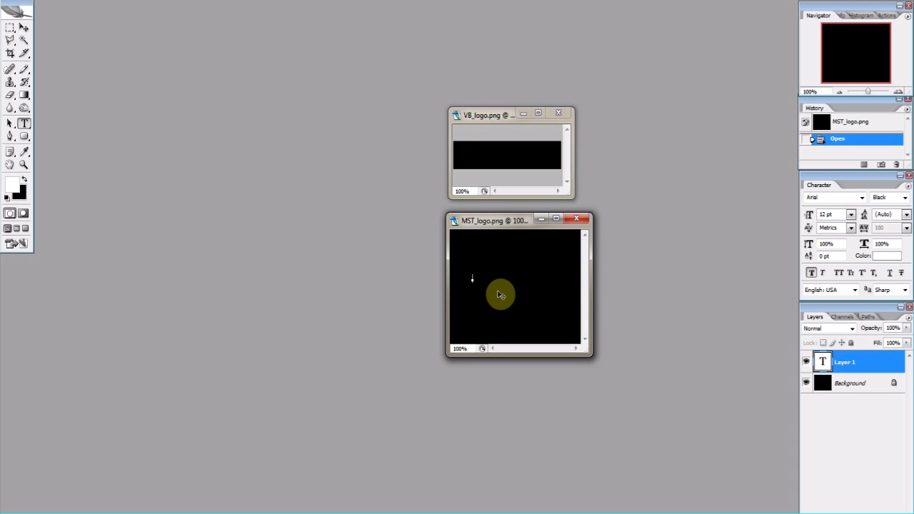
{"action": "type", "text": "DRUM BROKER"}
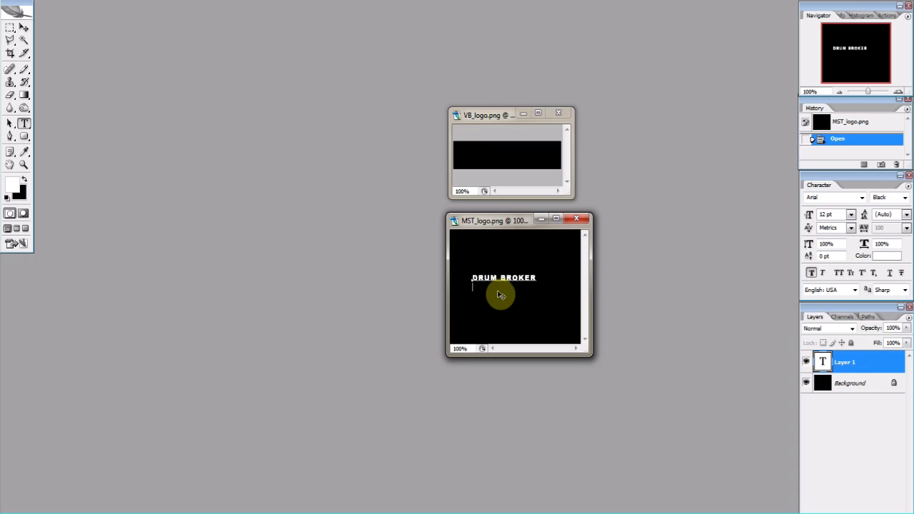
{"action": "type", "text": "SLAPZ KIT"}
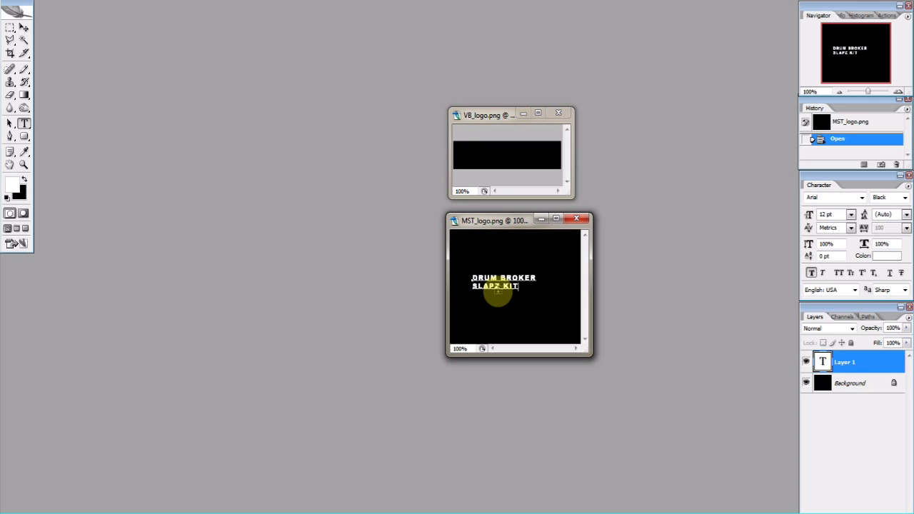
{"action": "type", "text": "VOL1"}
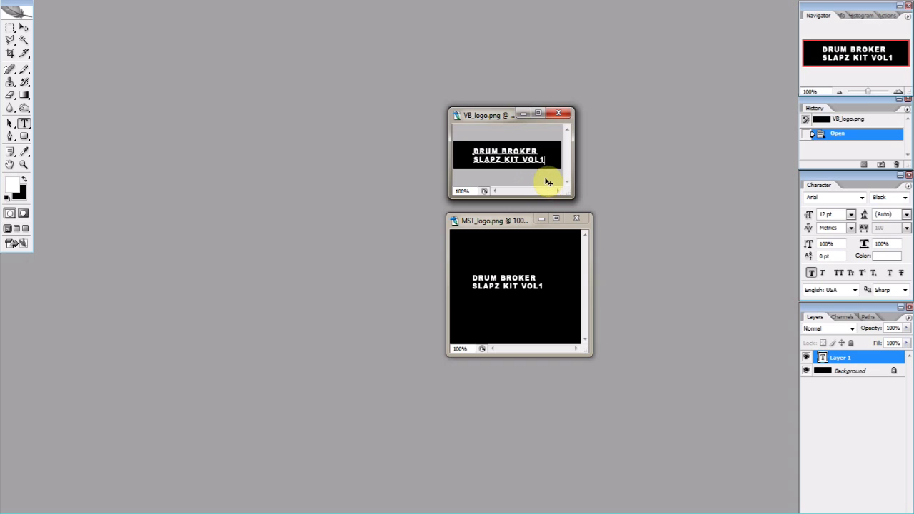
{"action": "mouse_move", "coordinate": [550, 160]}
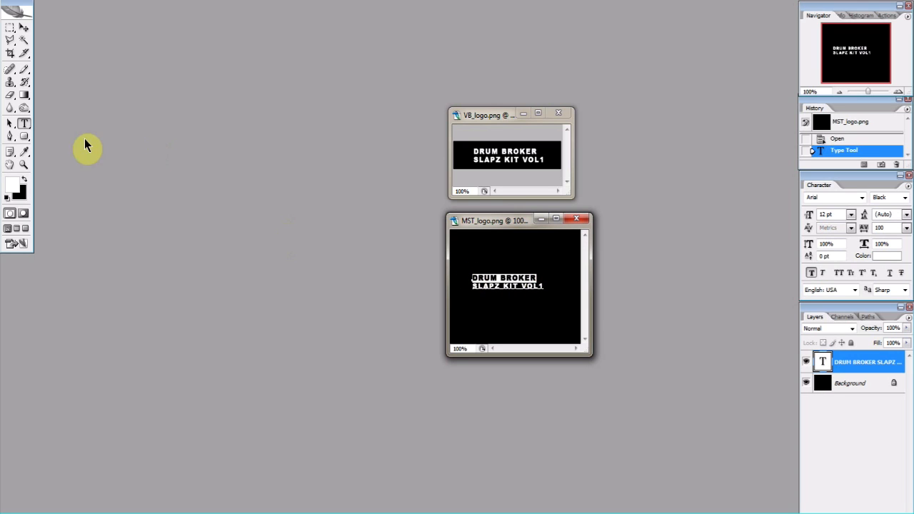
{"action": "mouse_move", "coordinate": [343, 141]}
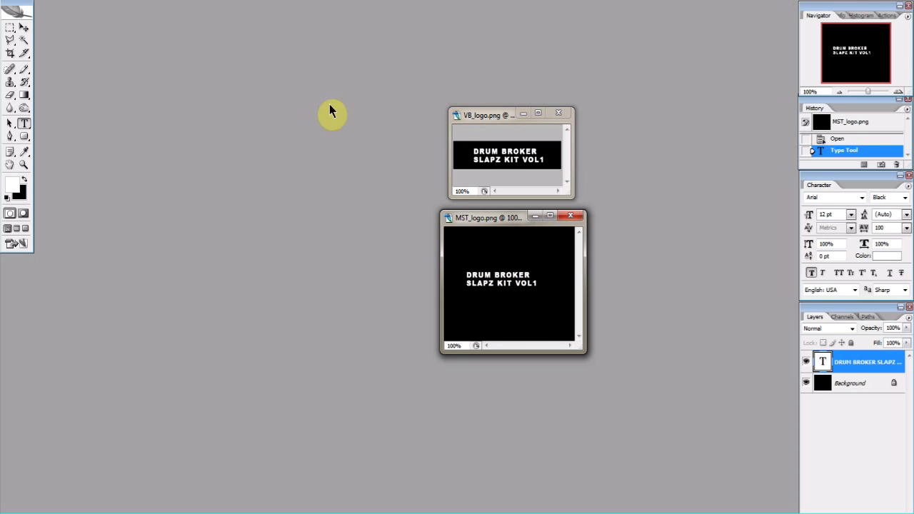
{"action": "mouse_move", "coordinate": [200, 0]}
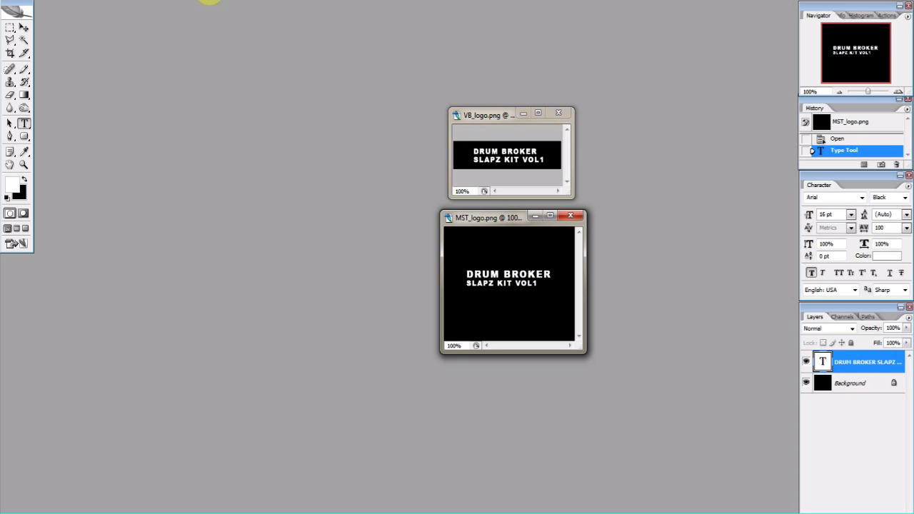
{"action": "mouse_move", "coordinate": [363, 174]}
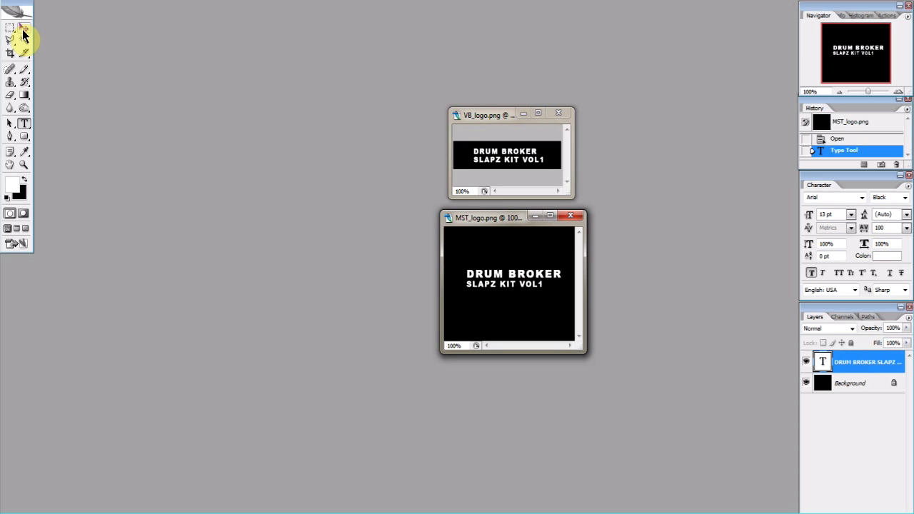
{"action": "mouse_move", "coordinate": [316, 206]}
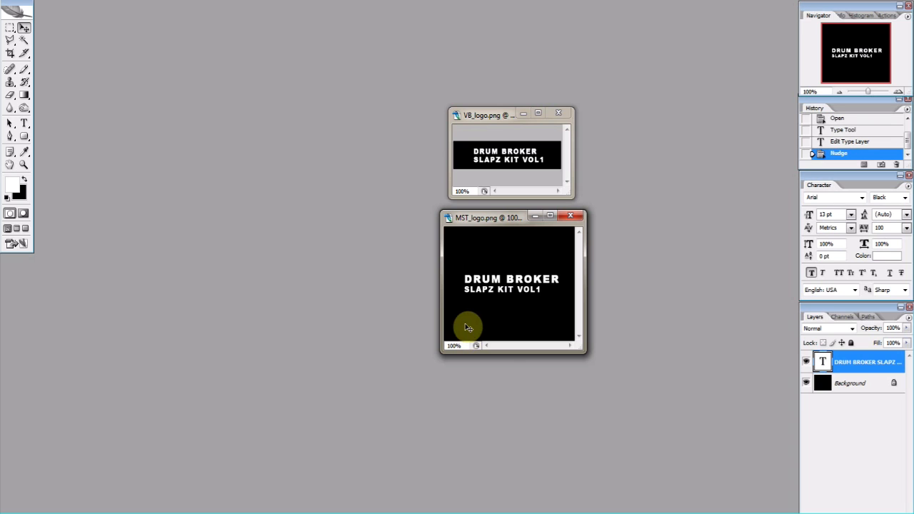
Select the logo text layer to raise its font size in the Character panel.
{"action": "left_click", "coordinate": [471, 114]}
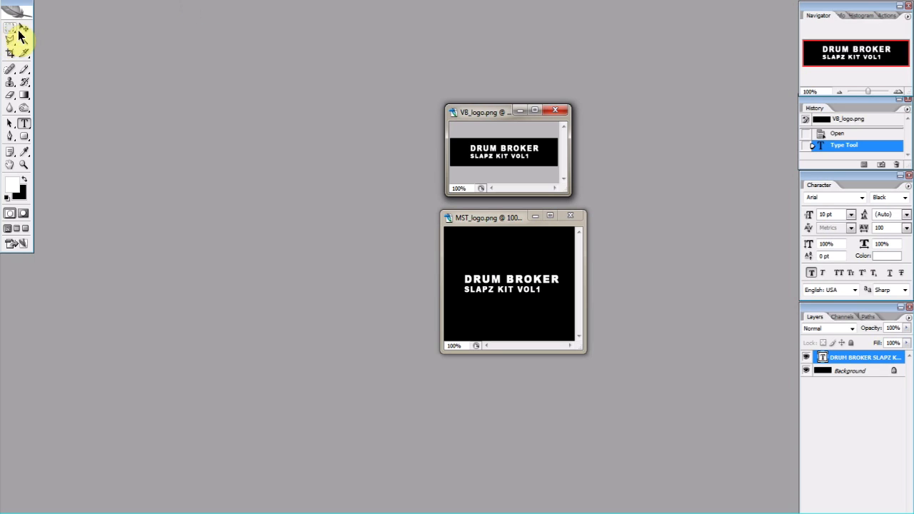
{"action": "mouse_move", "coordinate": [74, 37]}
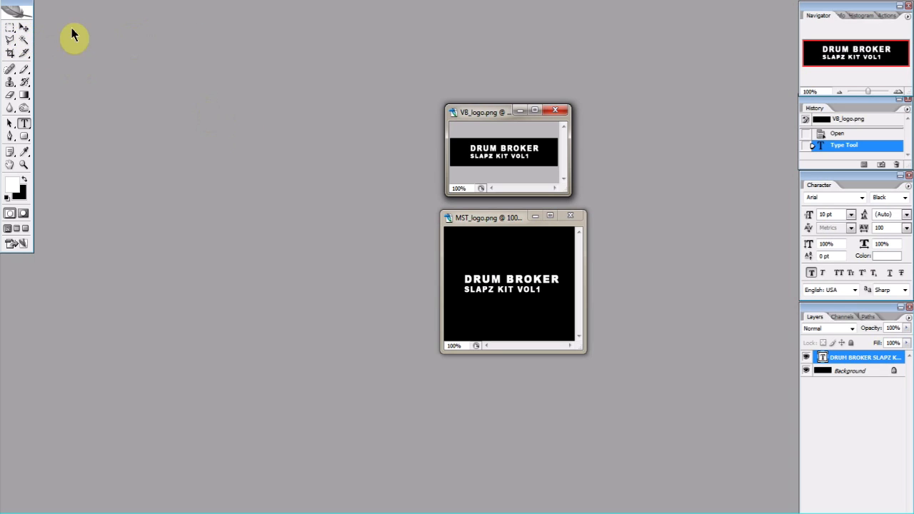
{"action": "mouse_move", "coordinate": [509, 169]}
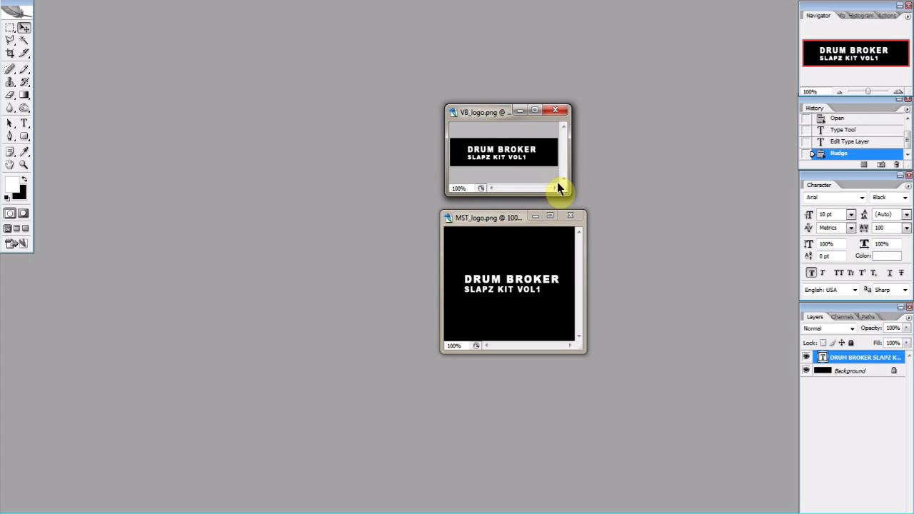
{"action": "mouse_move", "coordinate": [557, 184]}
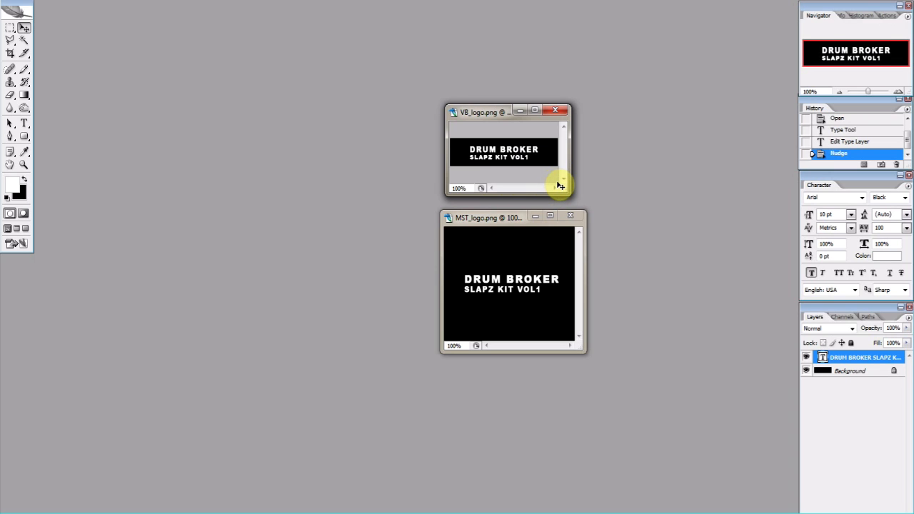
{"action": "mouse_move", "coordinate": [573, 114]}
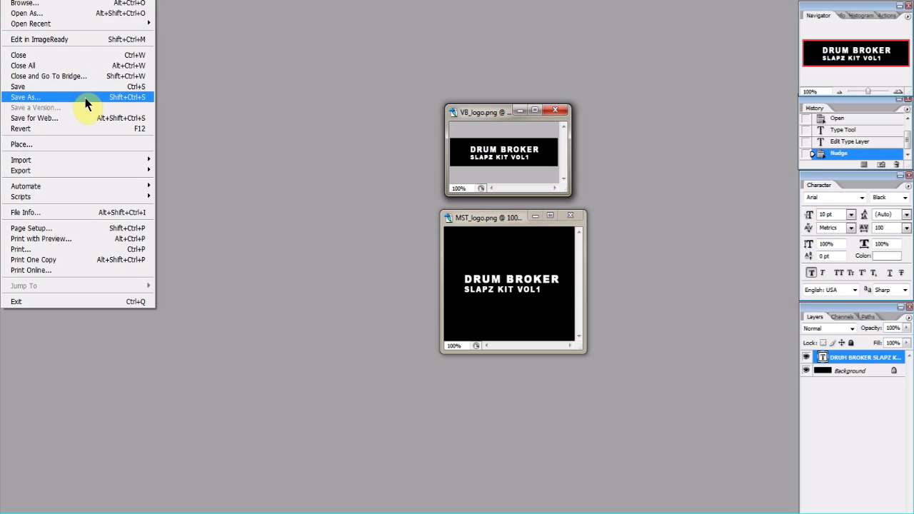
Save VB_logo as a PNG over the existing VB_logo file in Slapz Kit Vol1.
{"action": "left_click", "coordinate": [26, 97]}
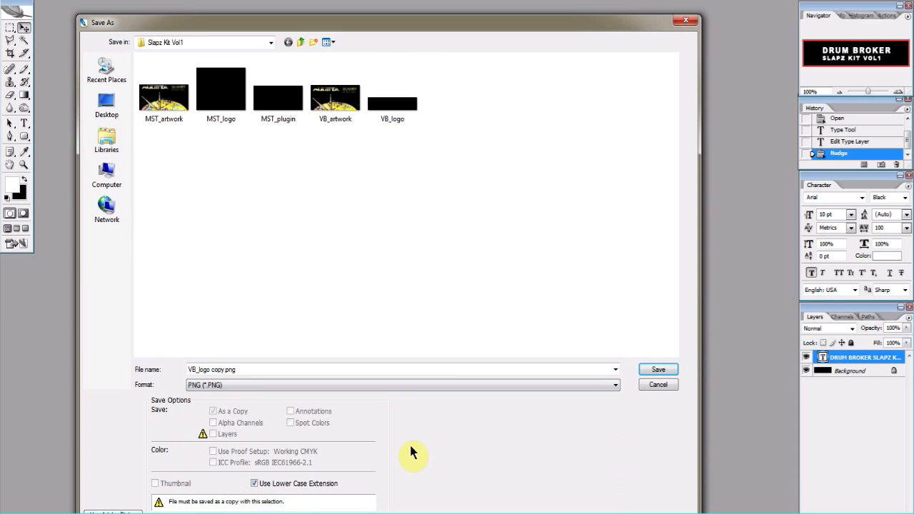
{"action": "double_click", "coordinate": [217, 369]}
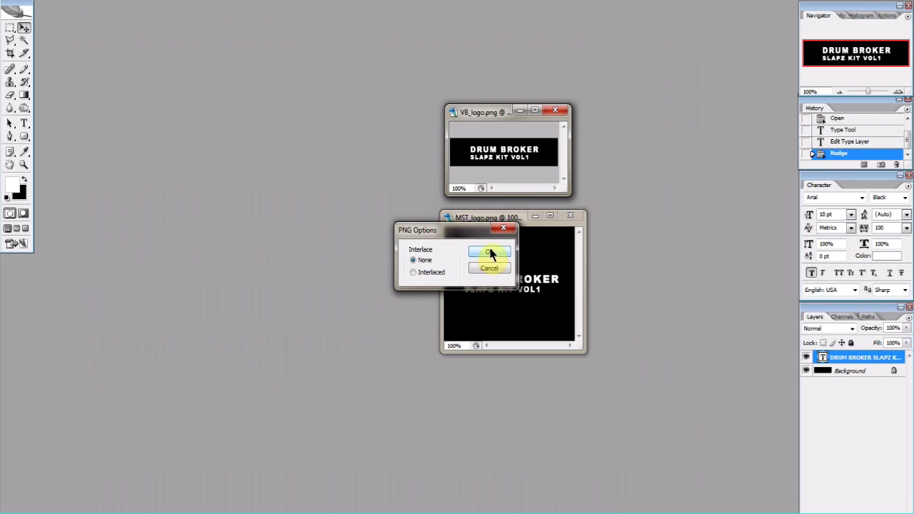
{"action": "left_click", "coordinate": [489, 251]}
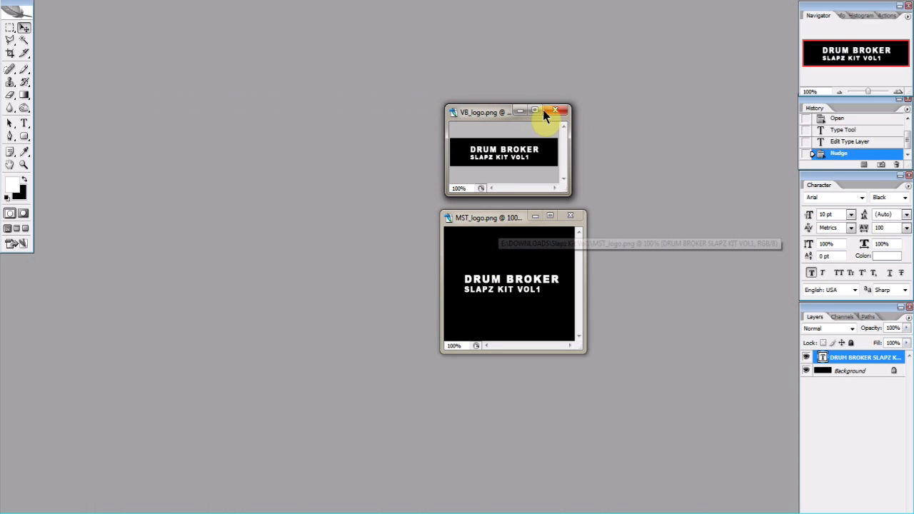
Close VB_logo and save MST_logo as a PNG, replacing the existing MST_logo.png.
{"action": "left_click", "coordinate": [554, 111]}
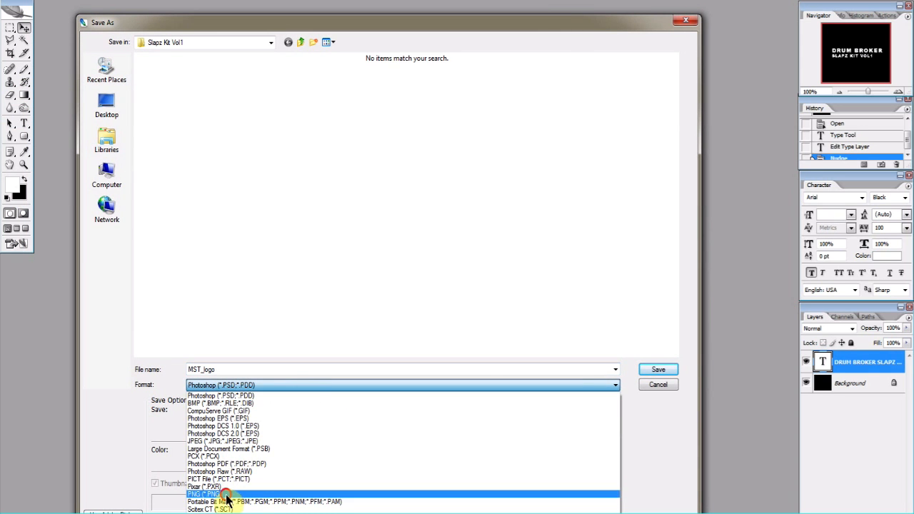
{"action": "left_click", "coordinate": [207, 494]}
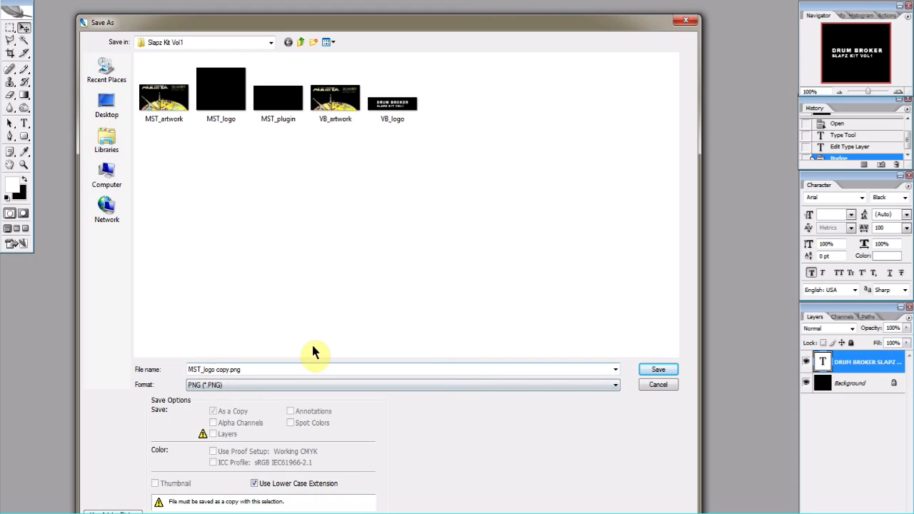
{"action": "left_click", "coordinate": [658, 368]}
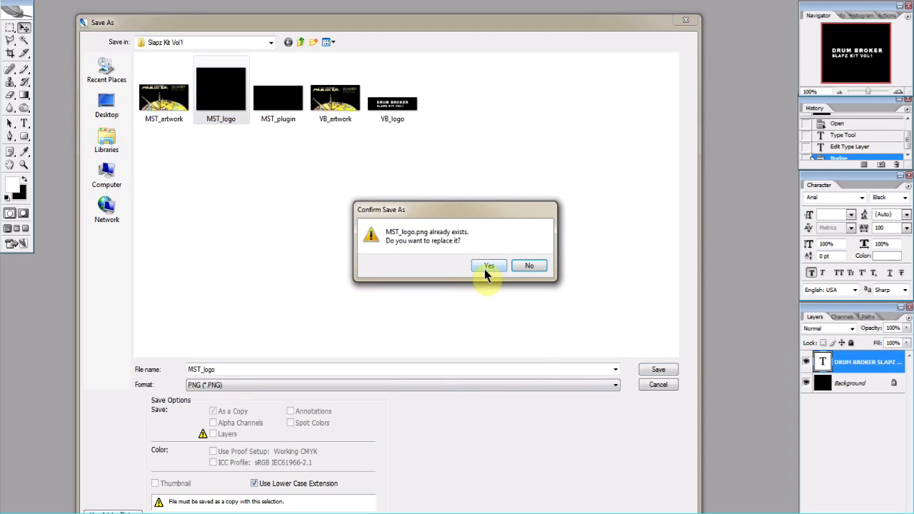
{"action": "left_click", "coordinate": [489, 265]}
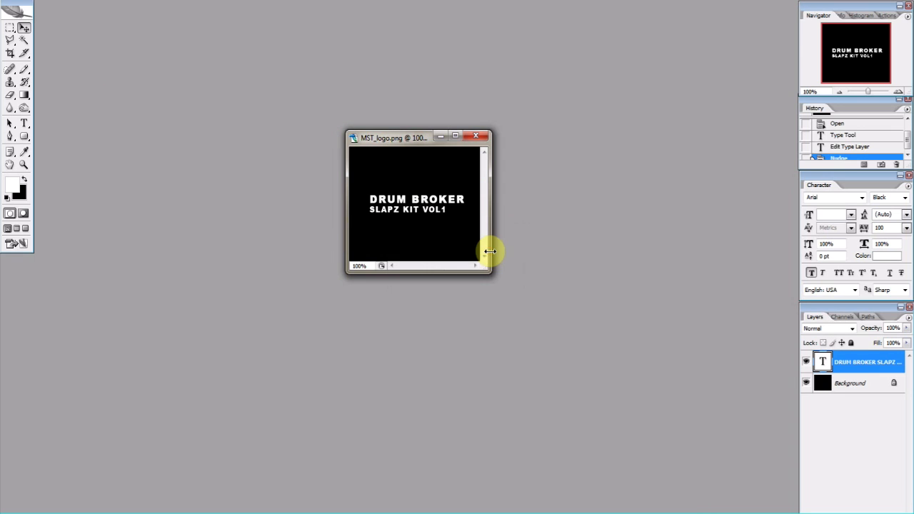
Close the MST_logo image without saving further changes.
{"action": "left_click", "coordinate": [476, 136]}
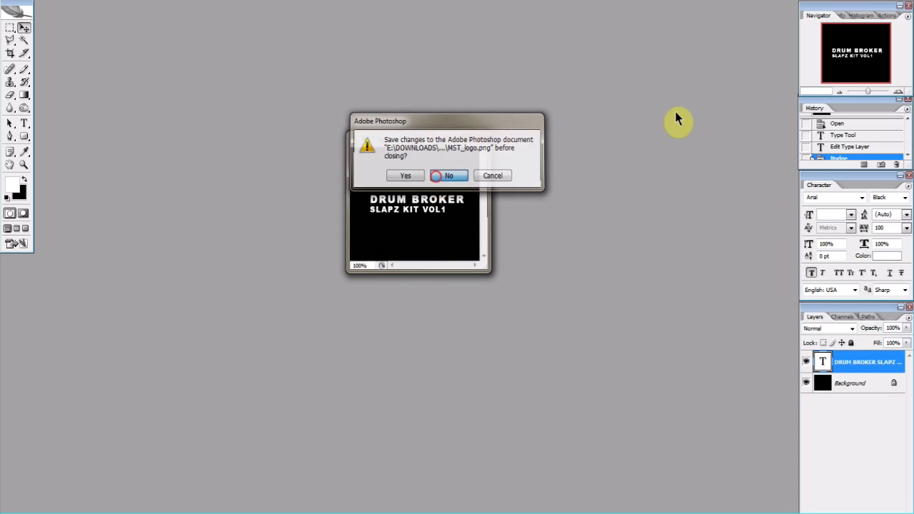
{"action": "left_click", "coordinate": [447, 174]}
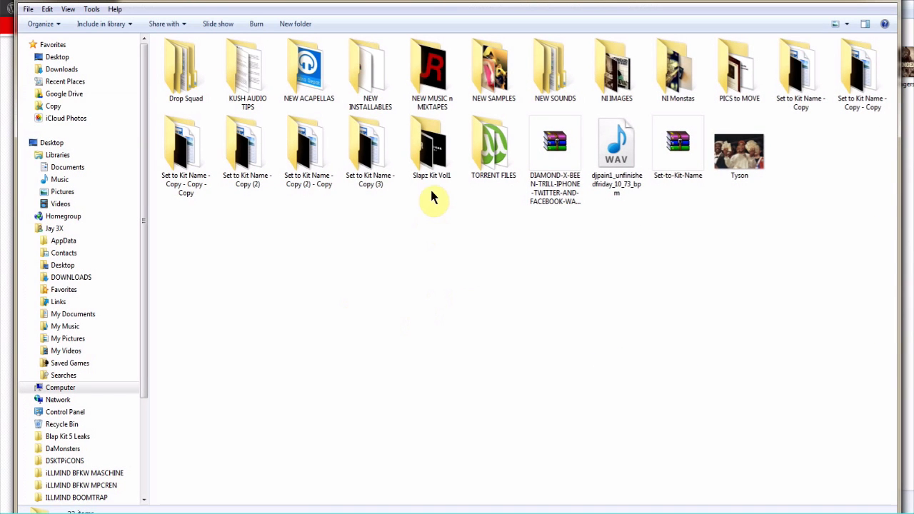
Check the logo PNGs inside Slapz Kit Vol1, then return to the desktop folder to cut it.
{"action": "double_click", "coordinate": [432, 143]}
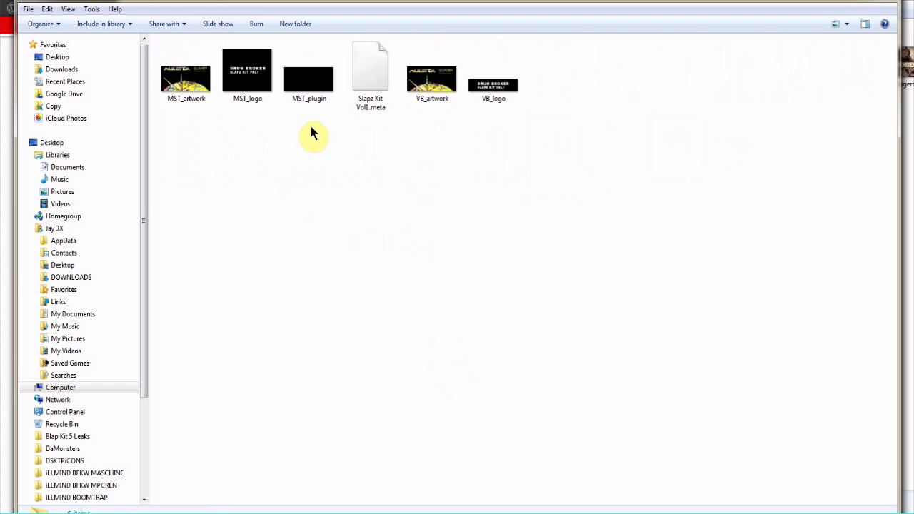
{"action": "left_click", "coordinate": [309, 72]}
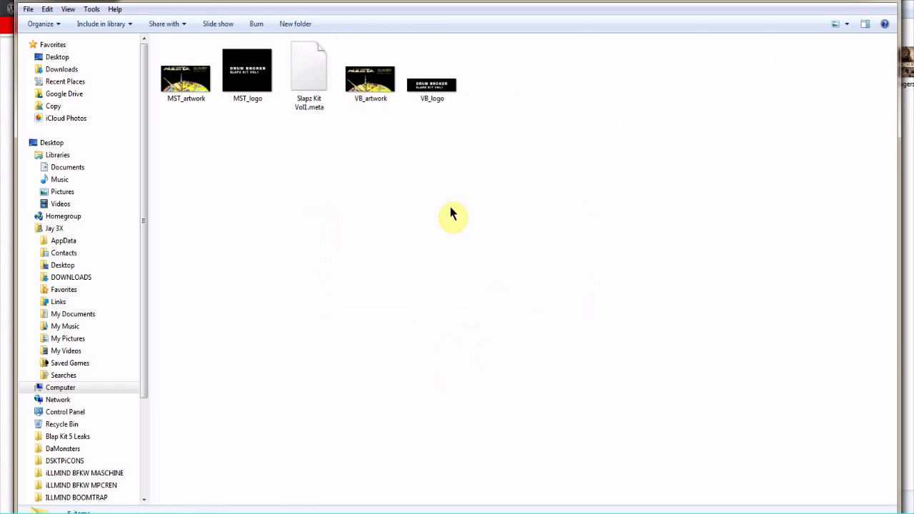
{"action": "mouse_move", "coordinate": [466, 135]}
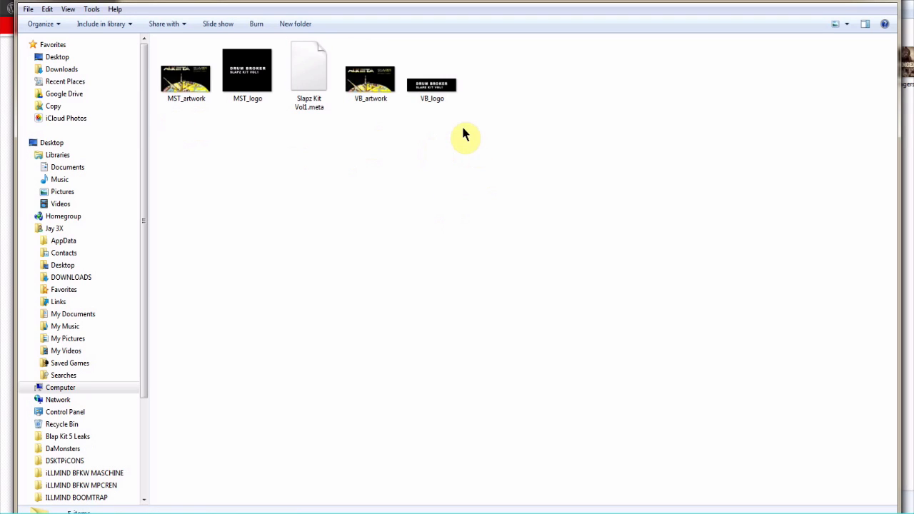
{"action": "left_click", "coordinate": [247, 72]}
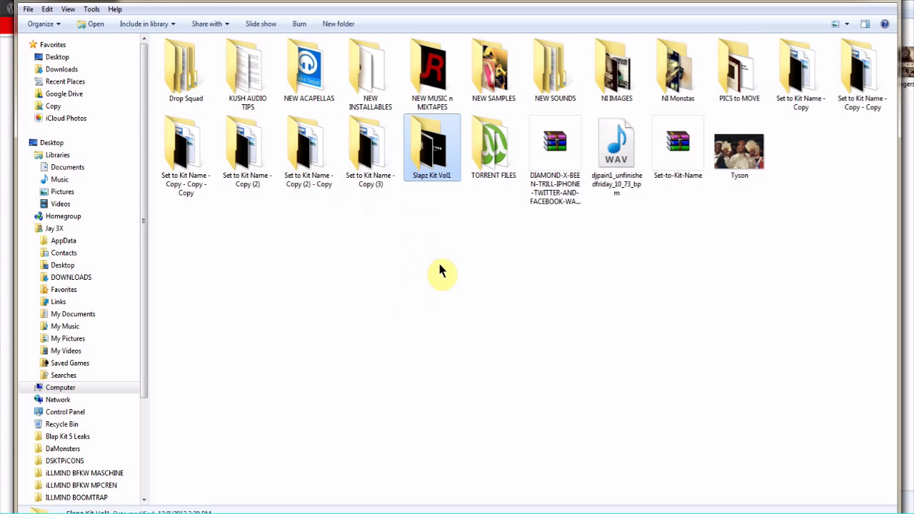
{"action": "mouse_move", "coordinate": [528, 321]}
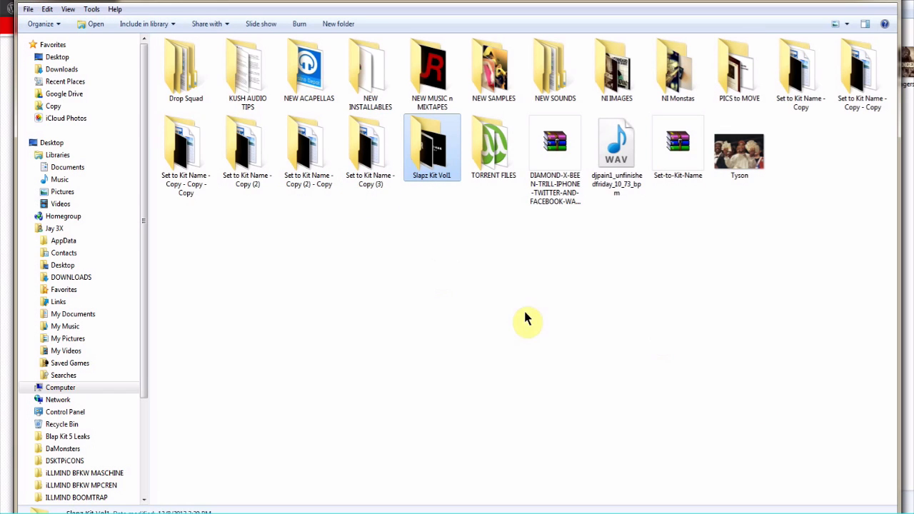
{"action": "mouse_move", "coordinate": [450, 274]}
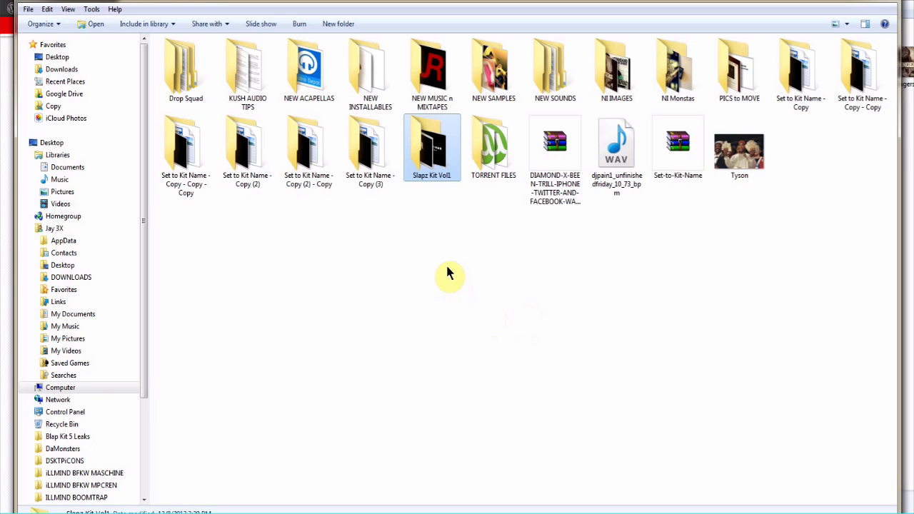
{"action": "mouse_move", "coordinate": [434, 232]}
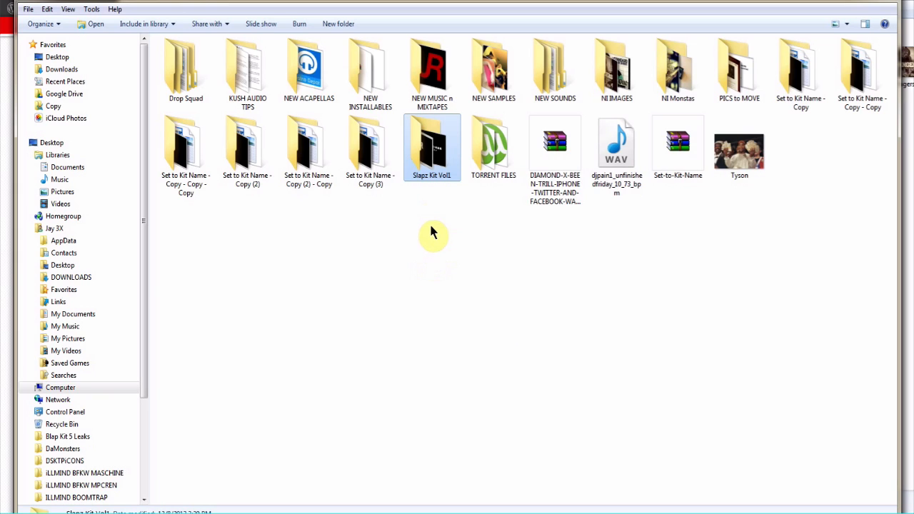
{"action": "mouse_move", "coordinate": [257, 178]}
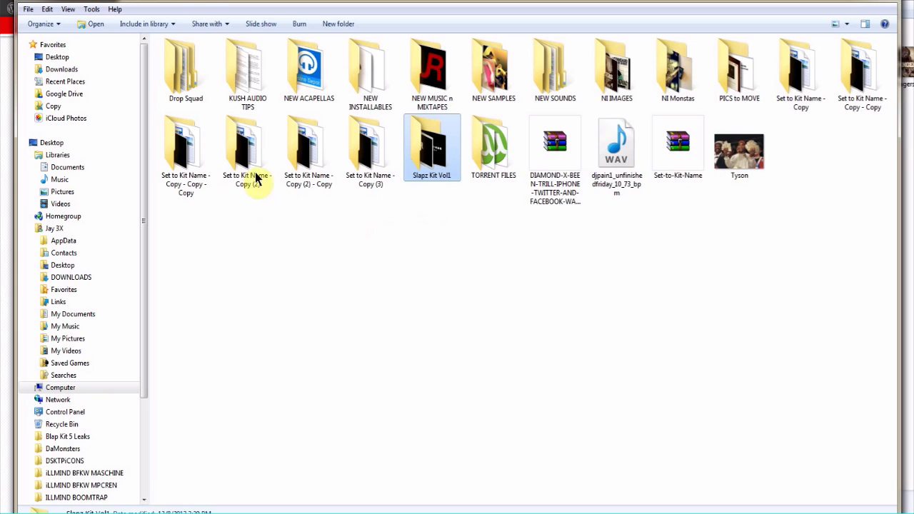
{"action": "left_click", "coordinate": [44, 10]}
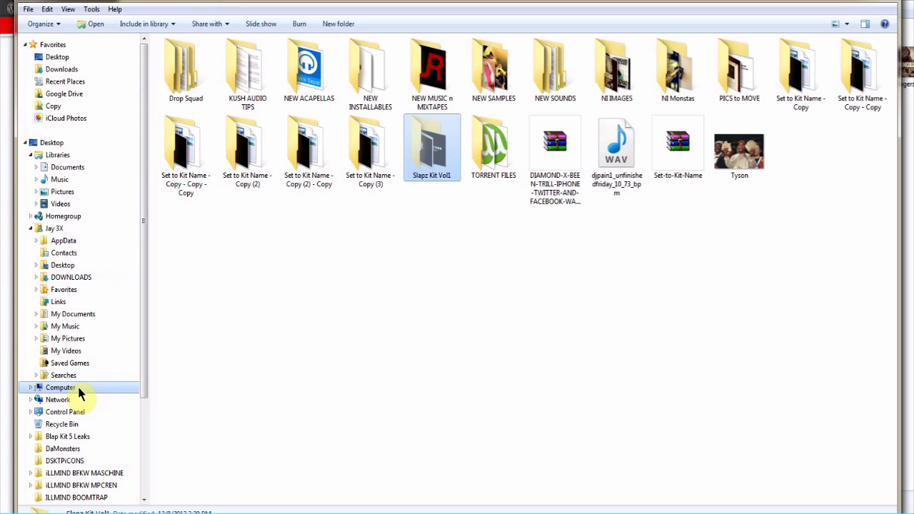
Navigate to C: > Users > Public > NI Resources to place the Slapz Kit Vol1 folder.
{"action": "left_click", "coordinate": [60, 387]}
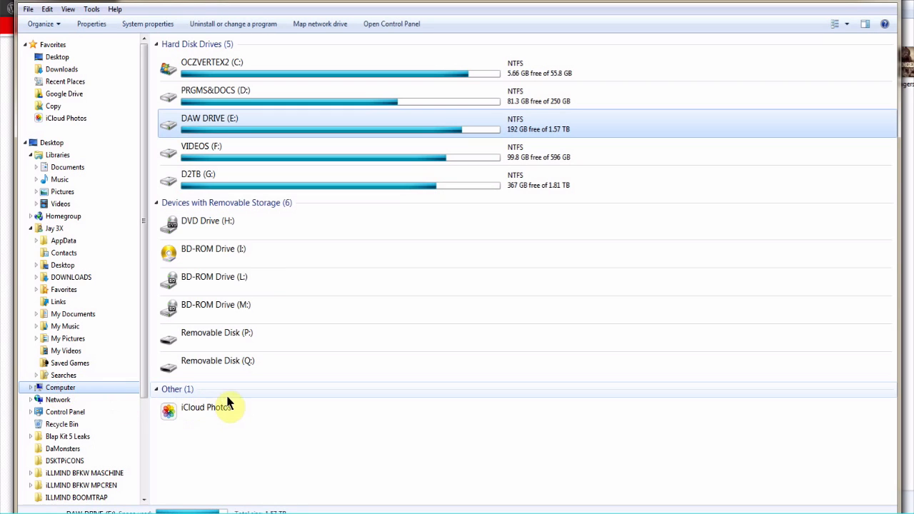
{"action": "left_click", "coordinate": [211, 67]}
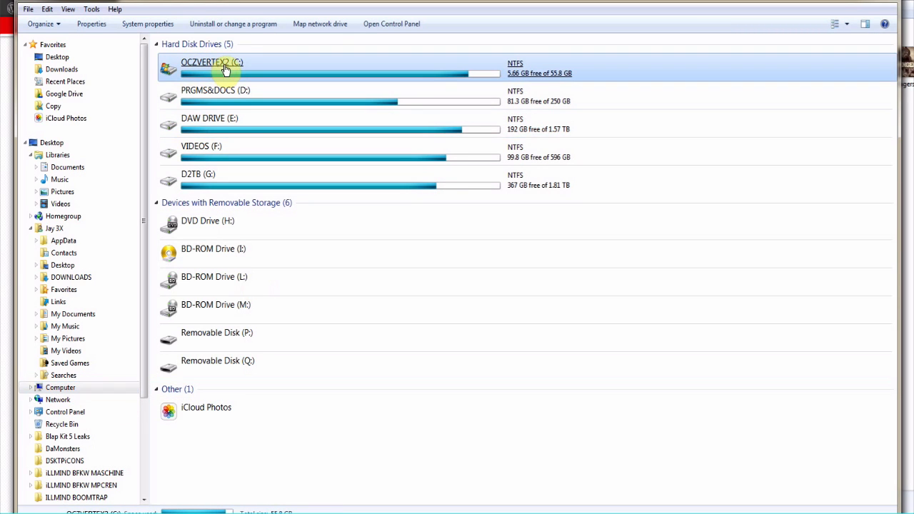
{"action": "double_click", "coordinate": [206, 69]}
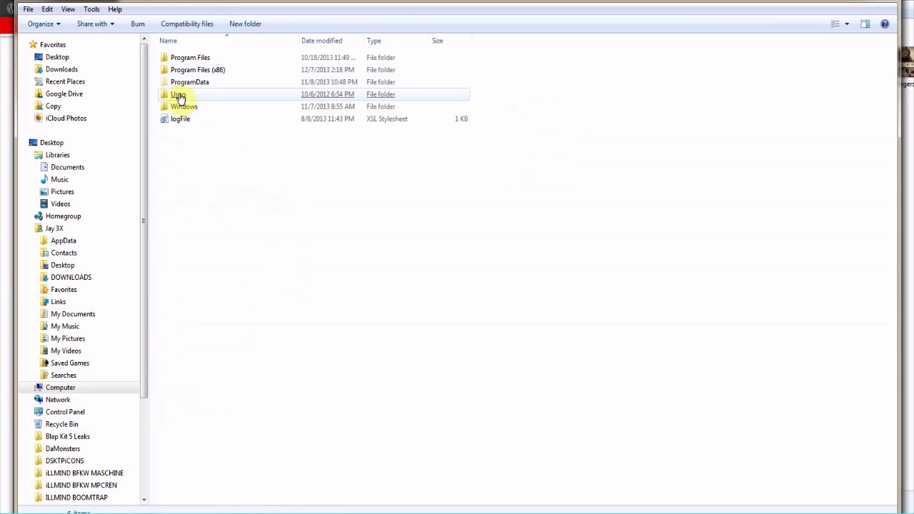
{"action": "double_click", "coordinate": [177, 95]}
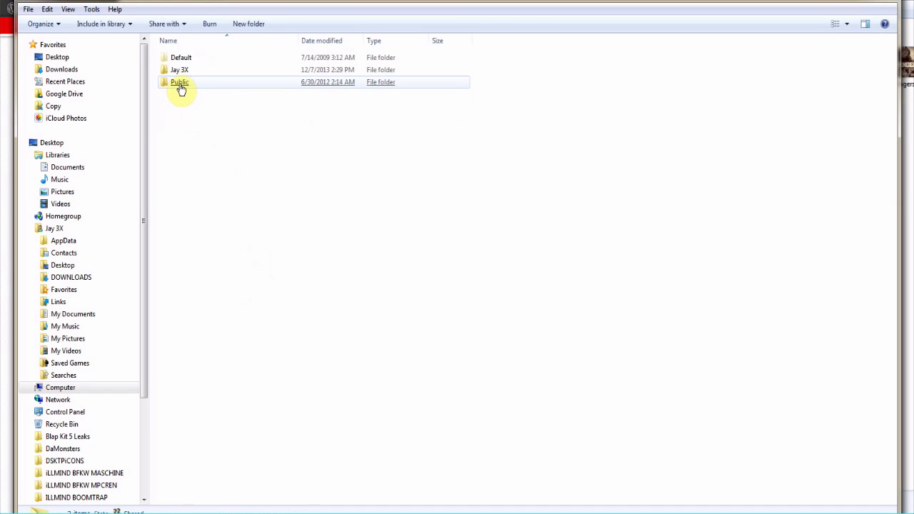
{"action": "double_click", "coordinate": [180, 81]}
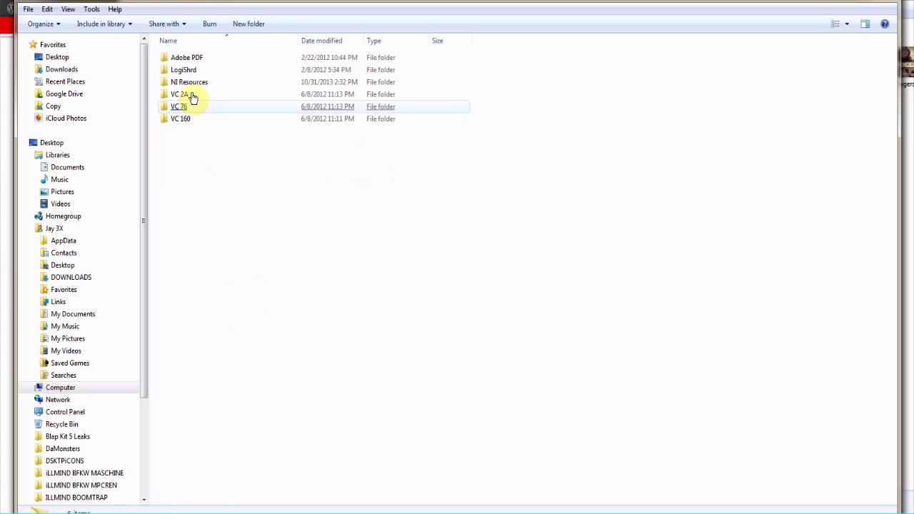
{"action": "left_click", "coordinate": [188, 81]}
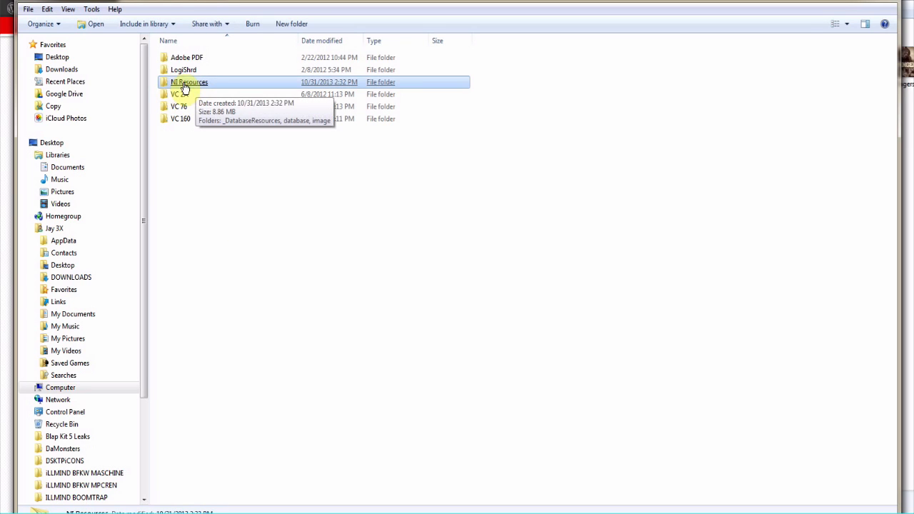
{"action": "double_click", "coordinate": [192, 81]}
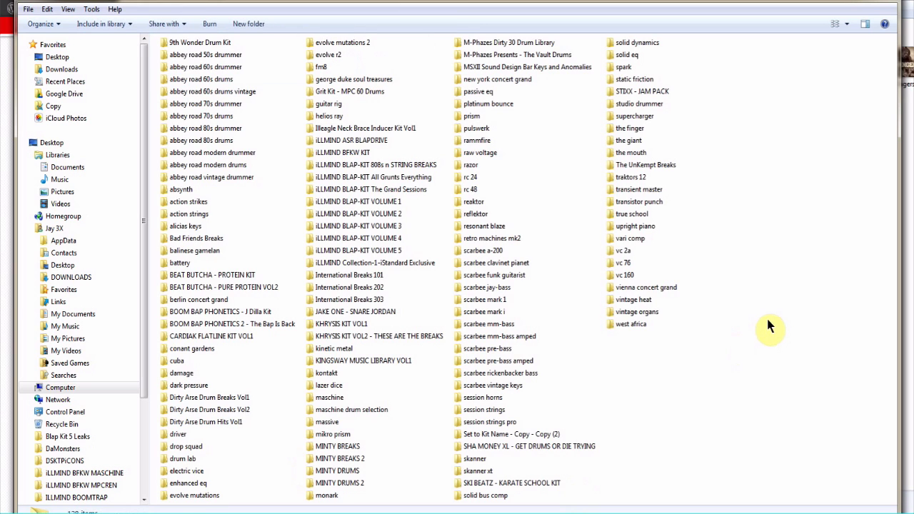
{"action": "mouse_move", "coordinate": [764, 317]}
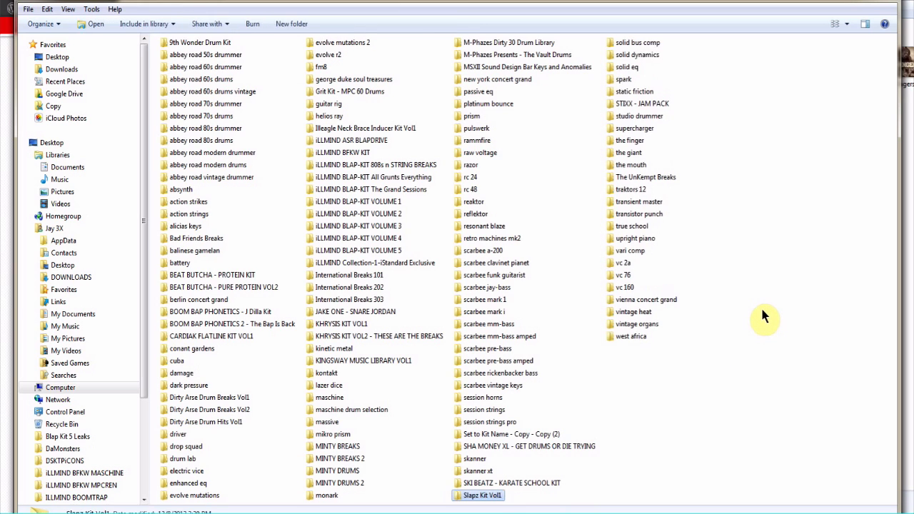
{"action": "mouse_move", "coordinate": [877, 60]}
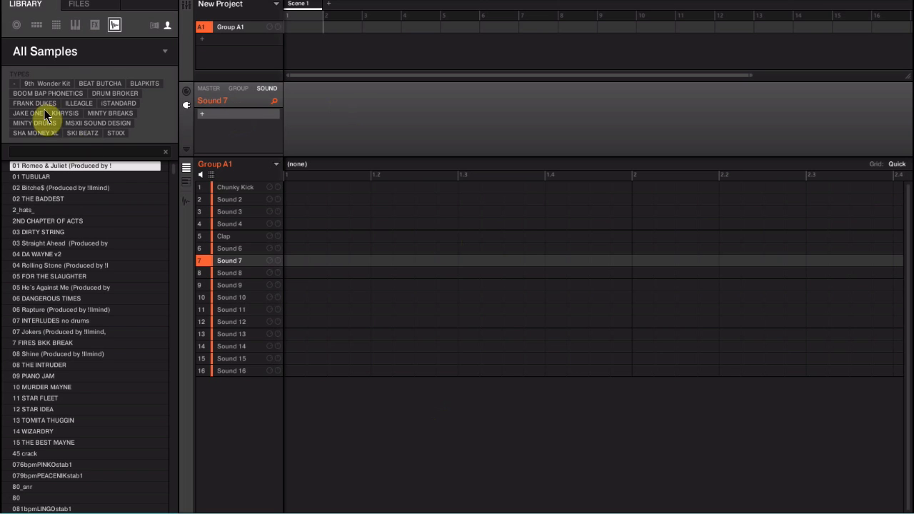
Browse the Files tab to the workspace sample kits and open the DRUM BROKER folder.
{"action": "left_click", "coordinate": [77, 9]}
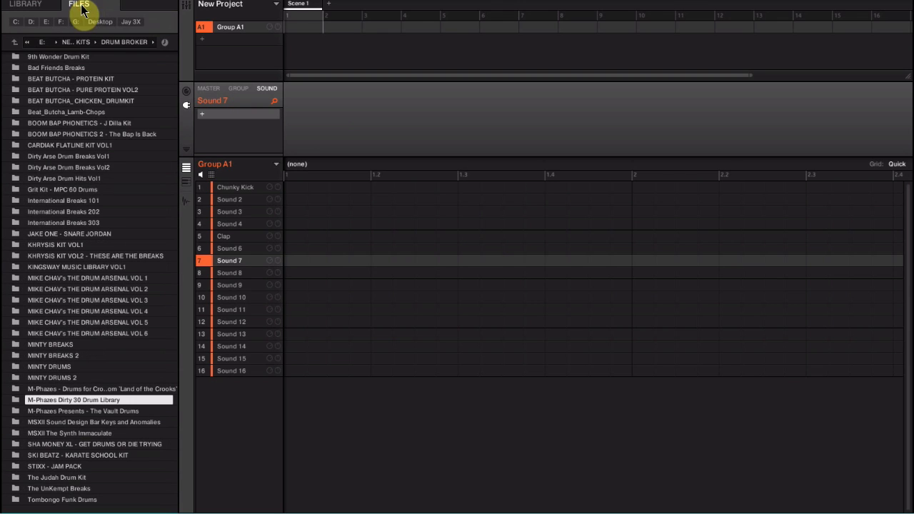
{"action": "mouse_move", "coordinate": [63, 415]}
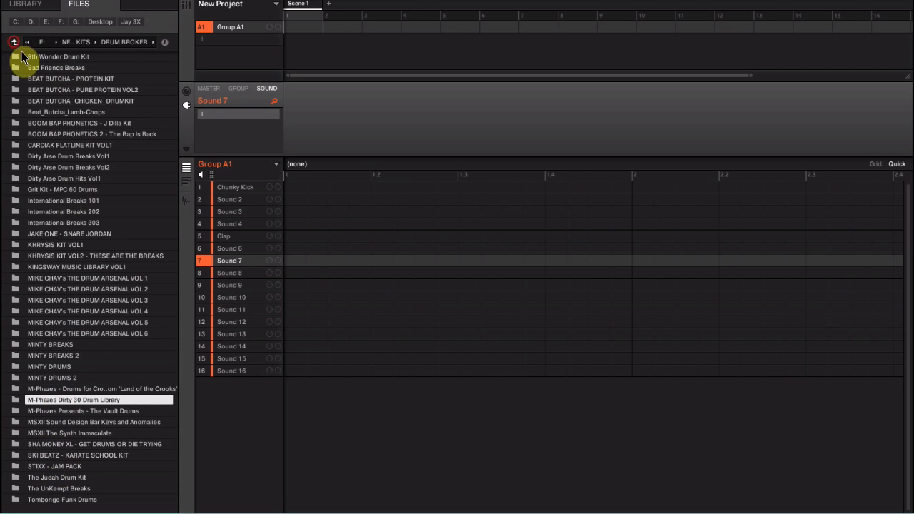
{"action": "left_click", "coordinate": [16, 42]}
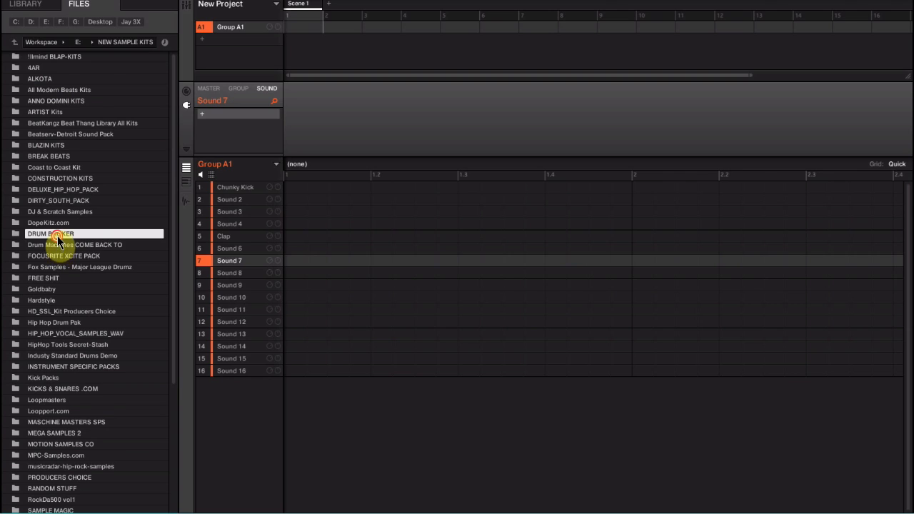
{"action": "double_click", "coordinate": [50, 234]}
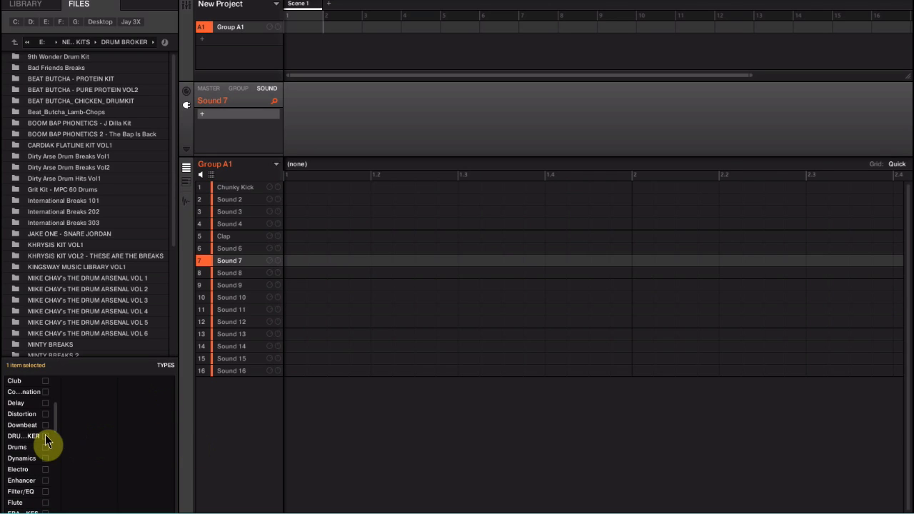
Tag the kit with the Drum Broker and Drums types and import it into the library.
{"action": "left_click", "coordinate": [47, 434]}
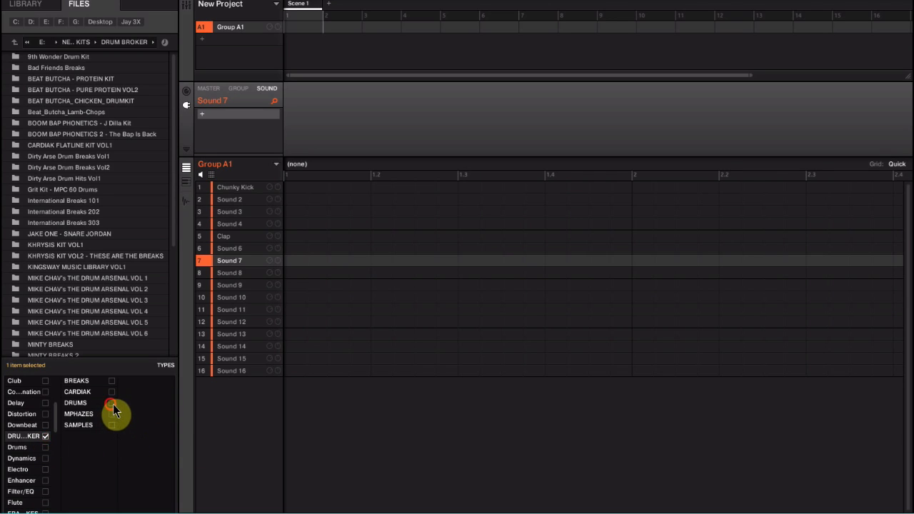
{"action": "left_click", "coordinate": [111, 403]}
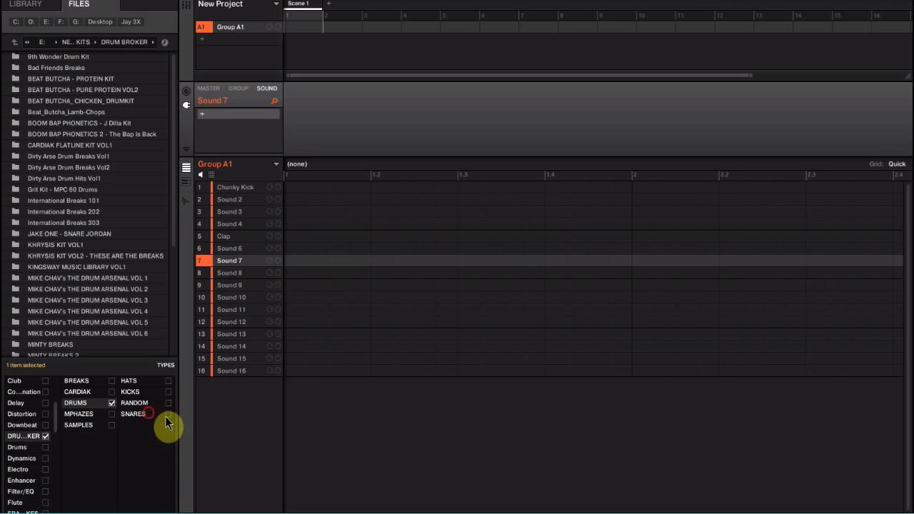
{"action": "left_click", "coordinate": [167, 415]}
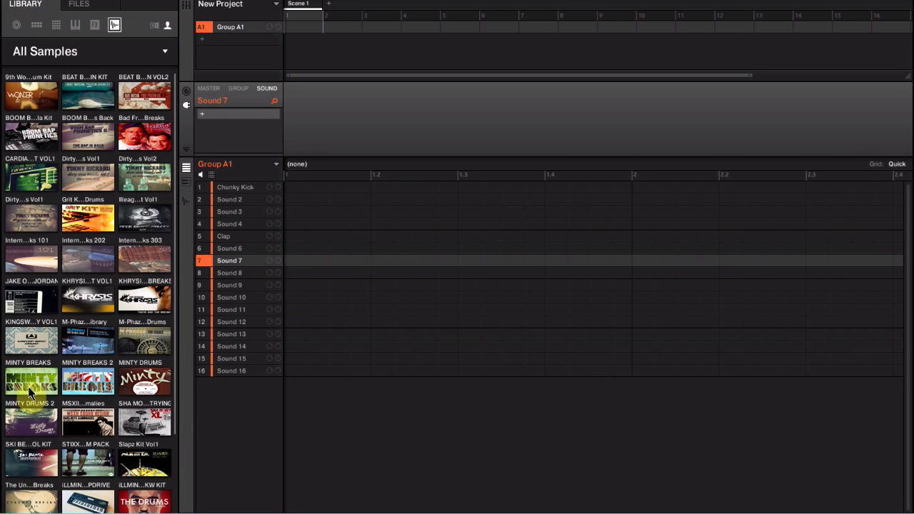
{"action": "mouse_move", "coordinate": [144, 463]}
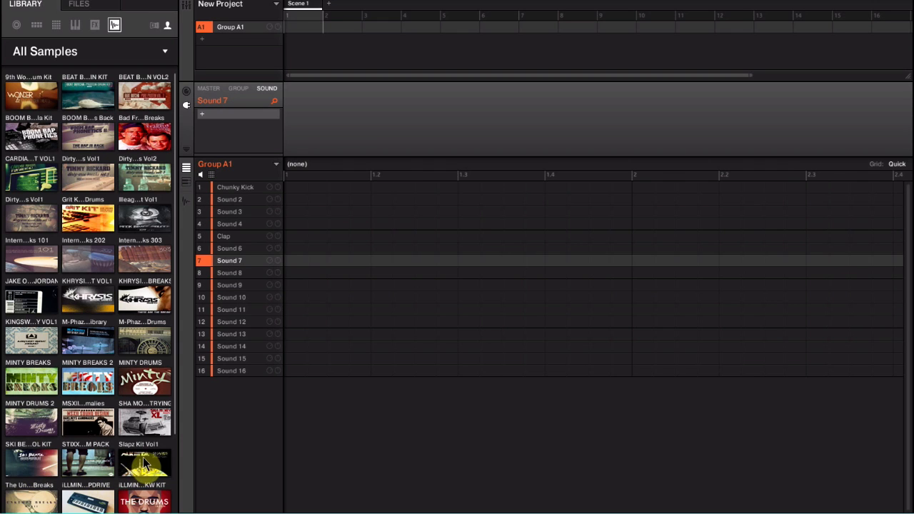
Open the Slapz Kit Vol1 library tile to display its custom DRUM BROKER banner artwork.
{"action": "double_click", "coordinate": [145, 465]}
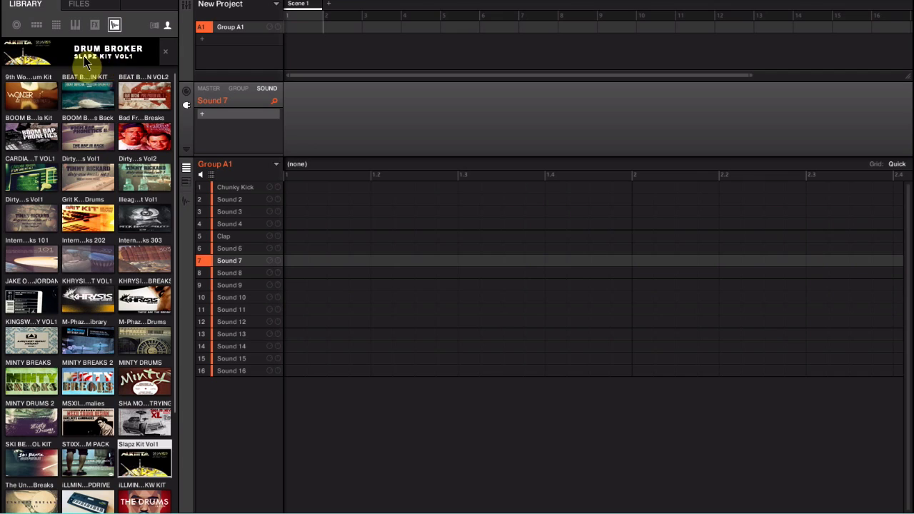
{"action": "mouse_move", "coordinate": [323, 183]}
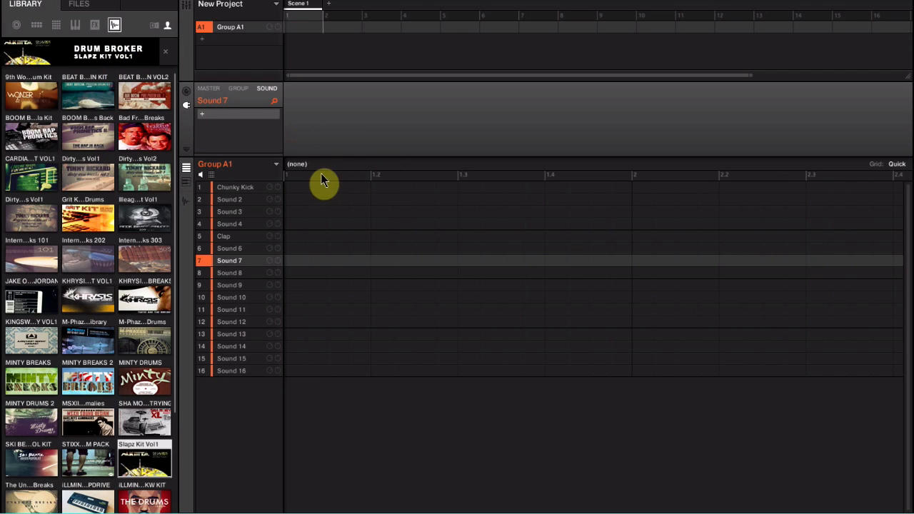
{"action": "mouse_move", "coordinate": [264, 144]}
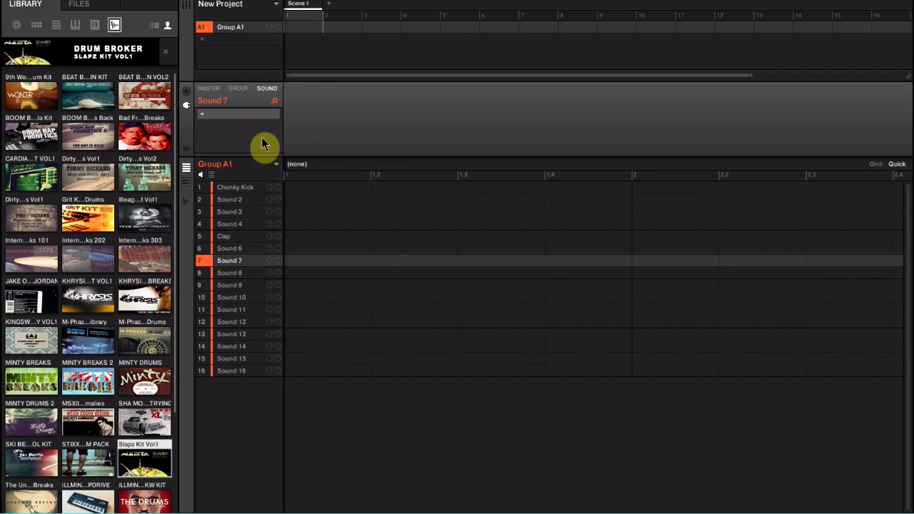
{"action": "mouse_move", "coordinate": [560, 123]}
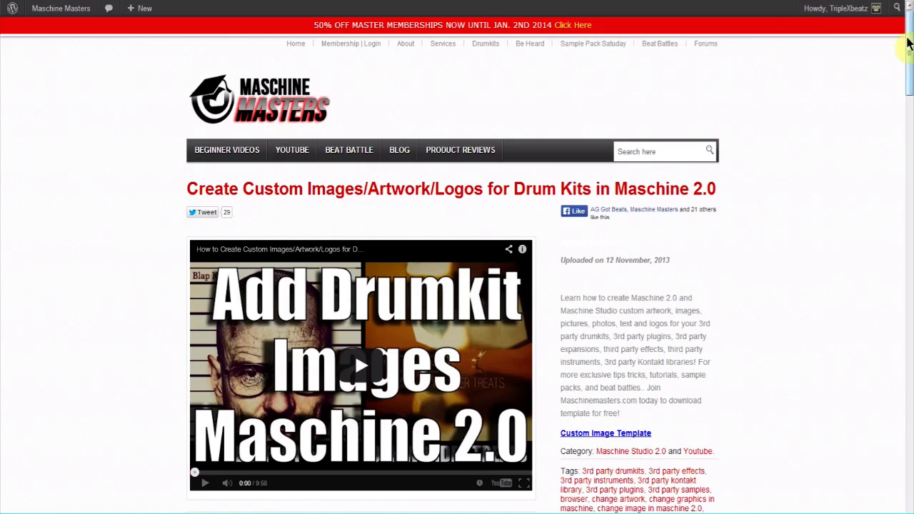
Scroll the Maschine Masters tutorial page down to its reader comments section.
{"action": "scroll", "scroll_direction": "down", "scroll_amount": 3}
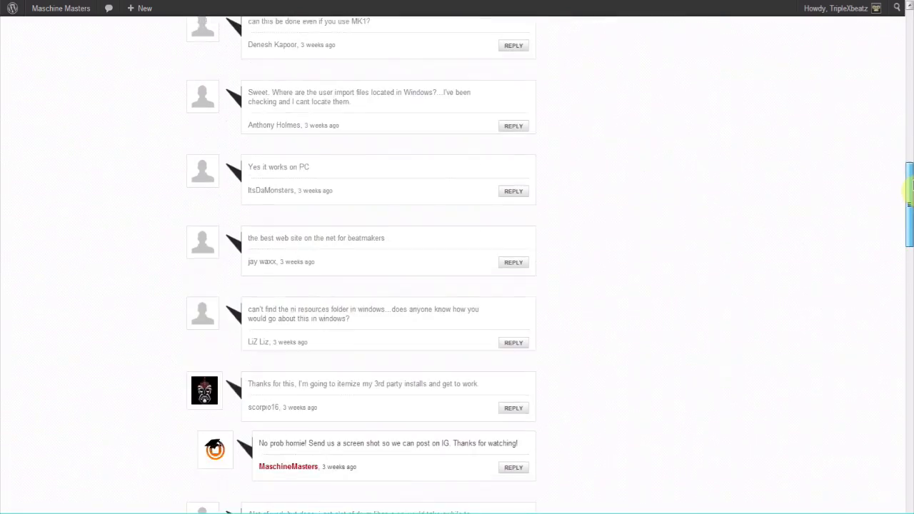